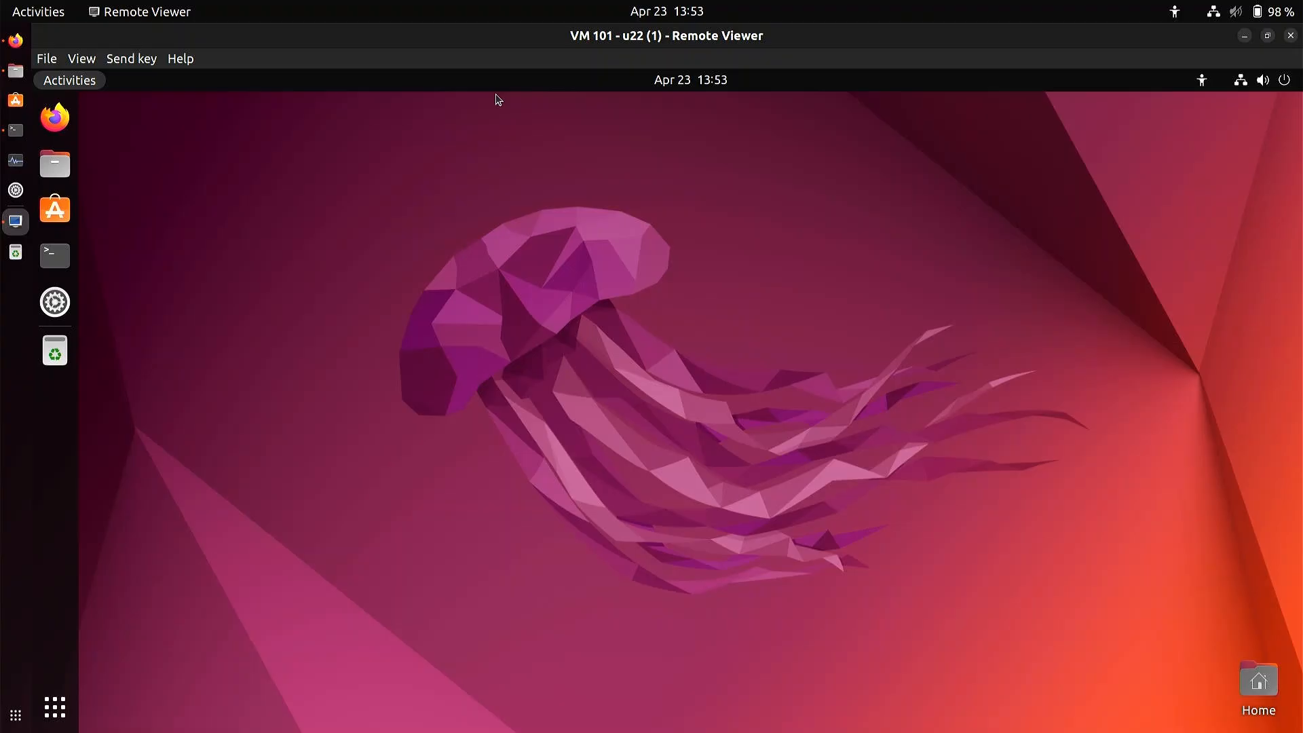
pyautogui.moveTo(584, 196)
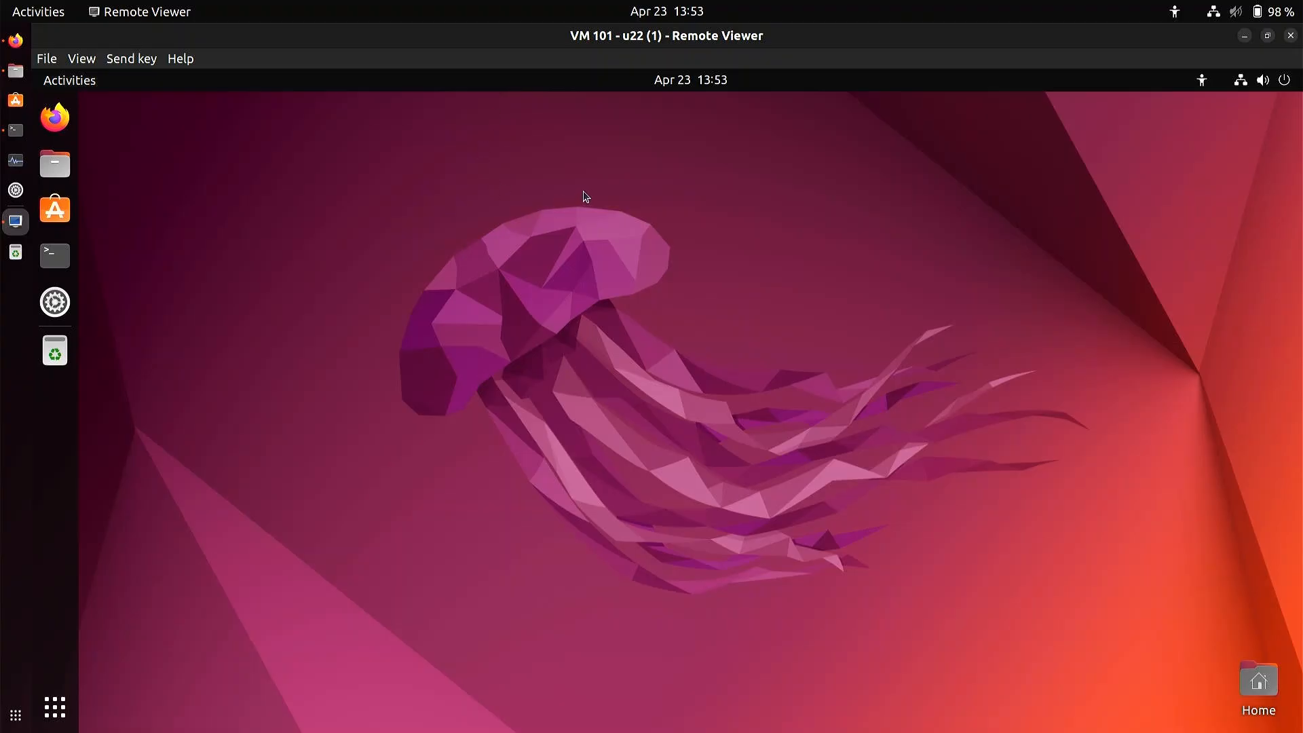
pyautogui.moveTo(710, 324)
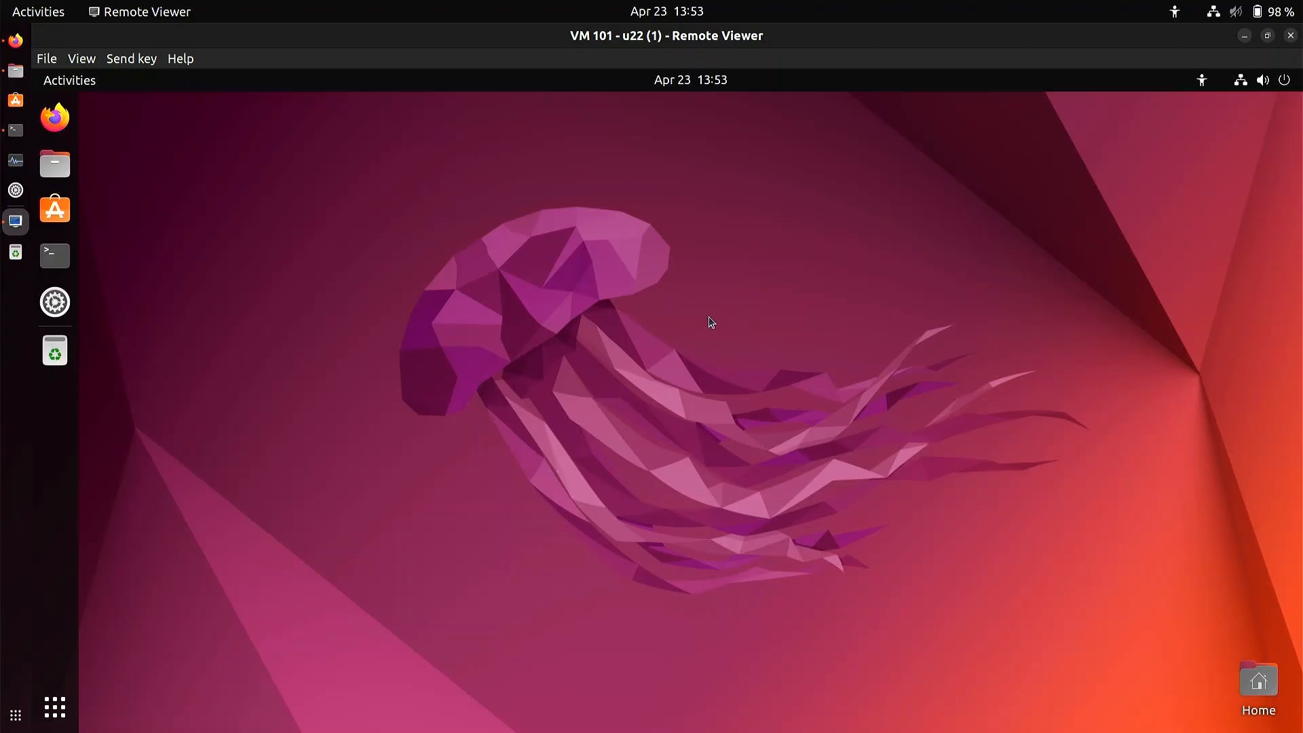
pyautogui.moveTo(685, 305)
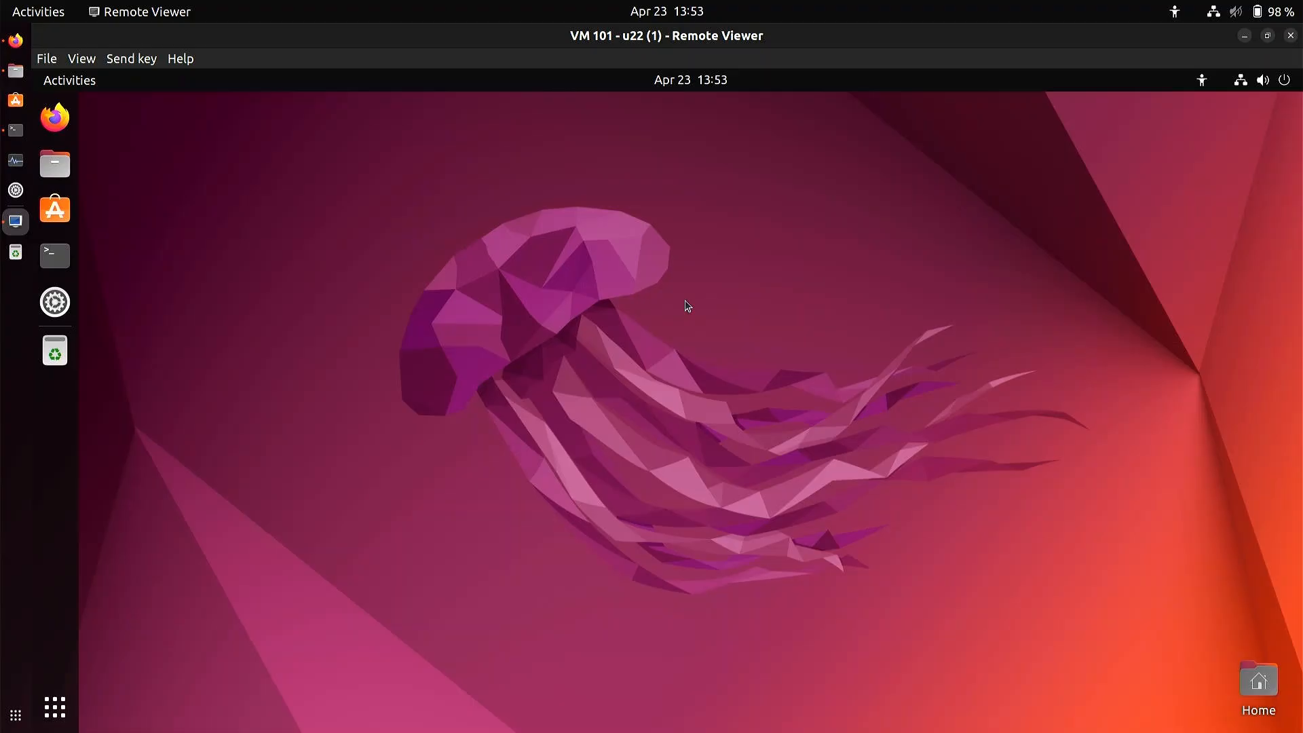
pyautogui.moveTo(580, 254)
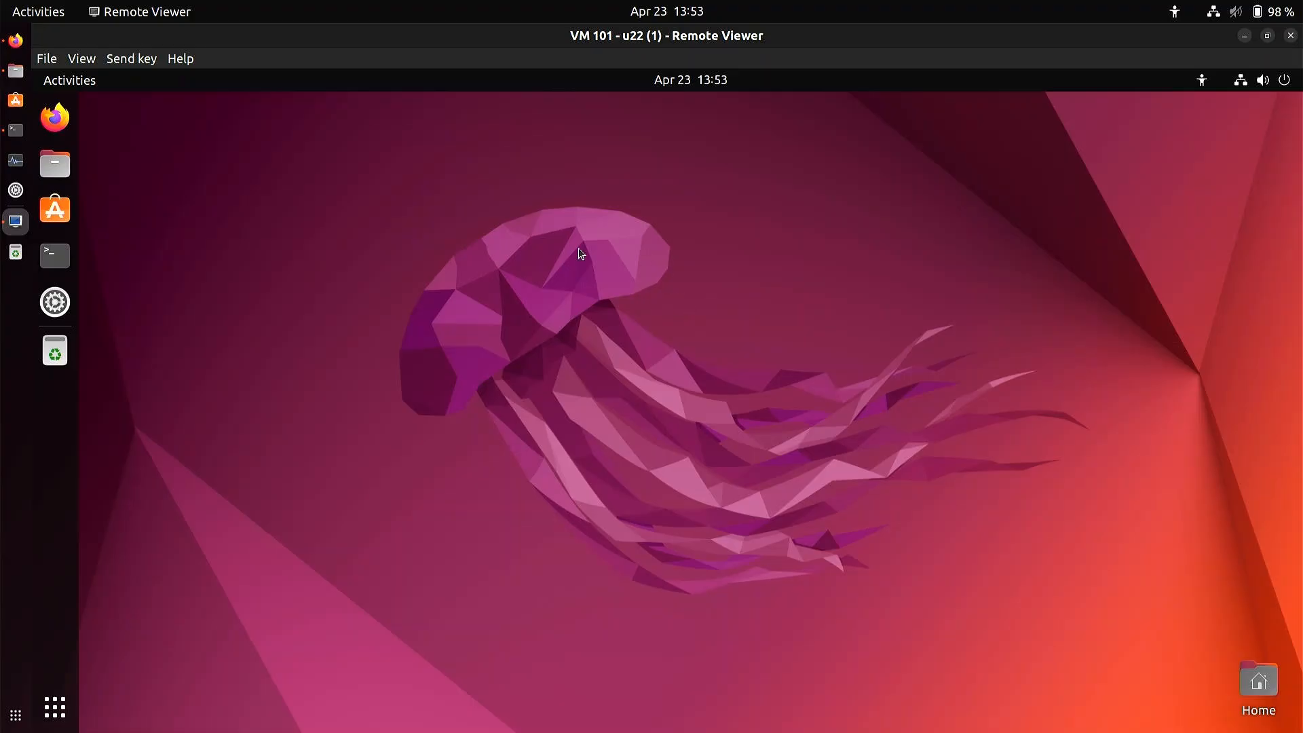
pyautogui.moveTo(291, 266)
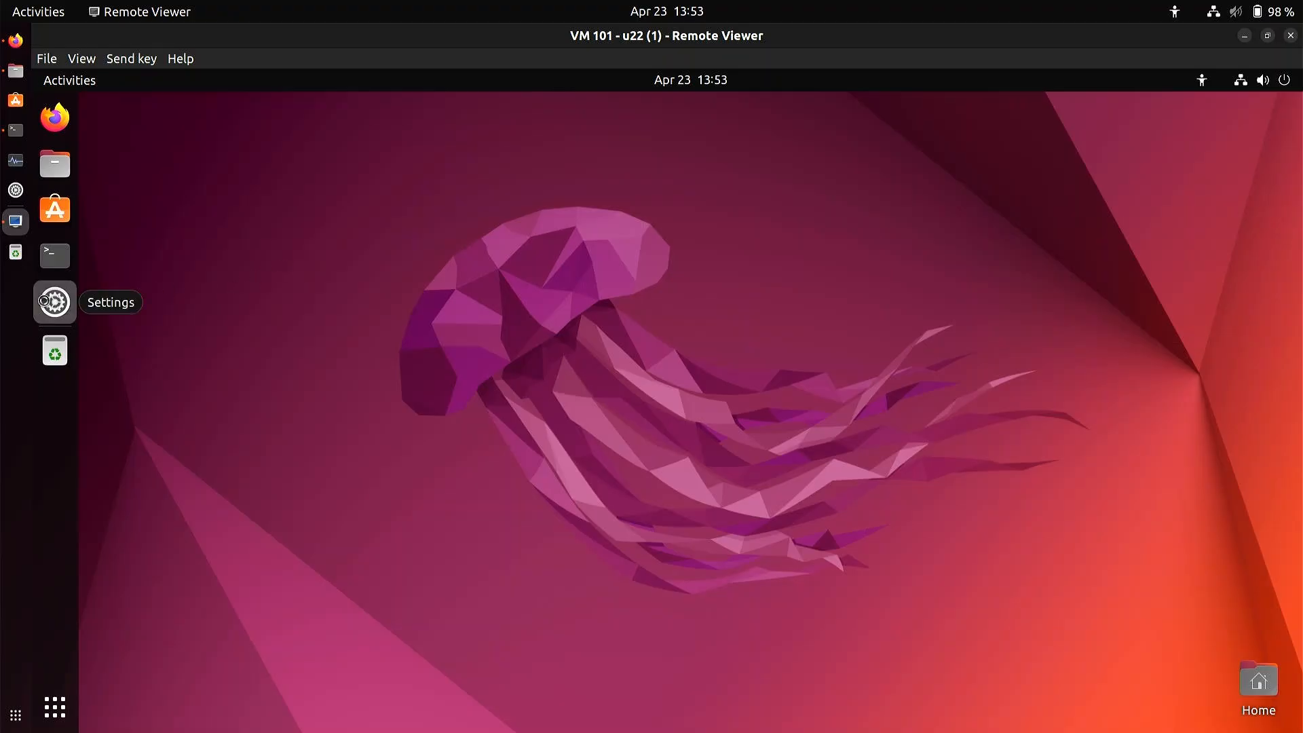
# - Launch the Ubuntu guest's Settings app onto the Power page
pyautogui.click(54, 301)
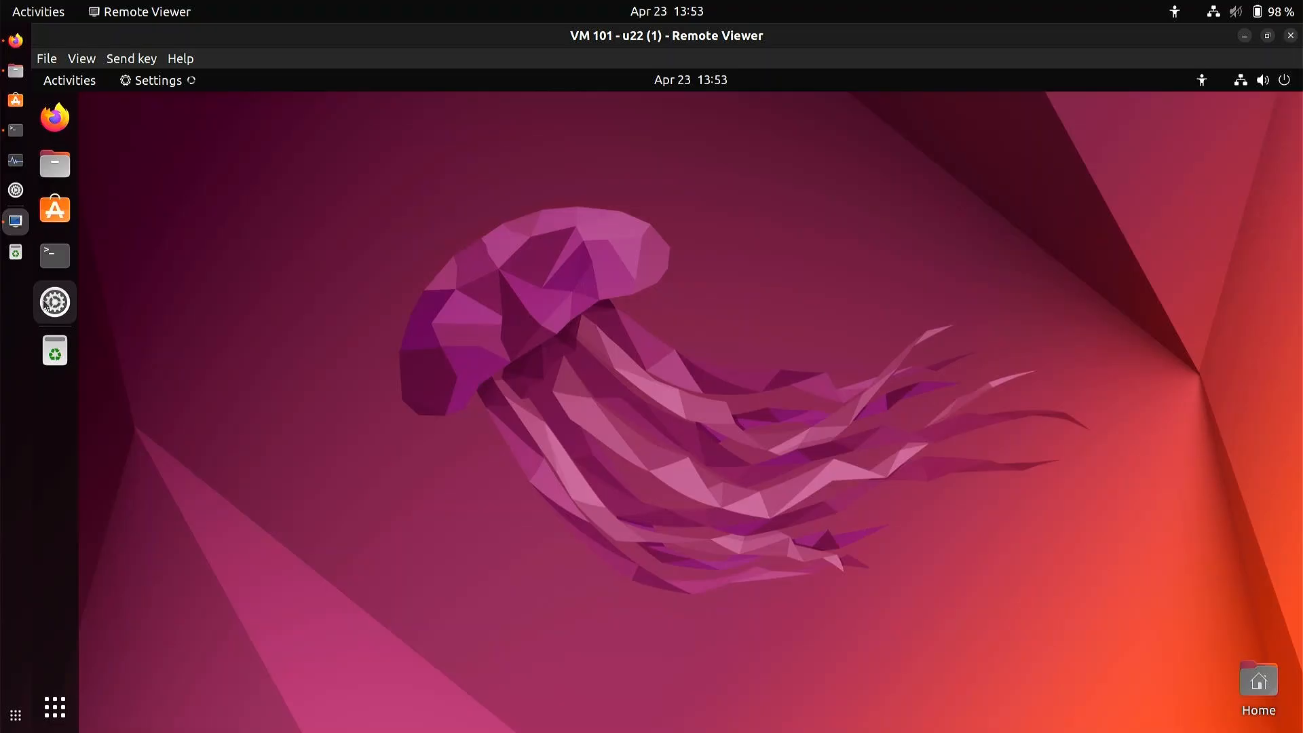
pyautogui.click(54, 302)
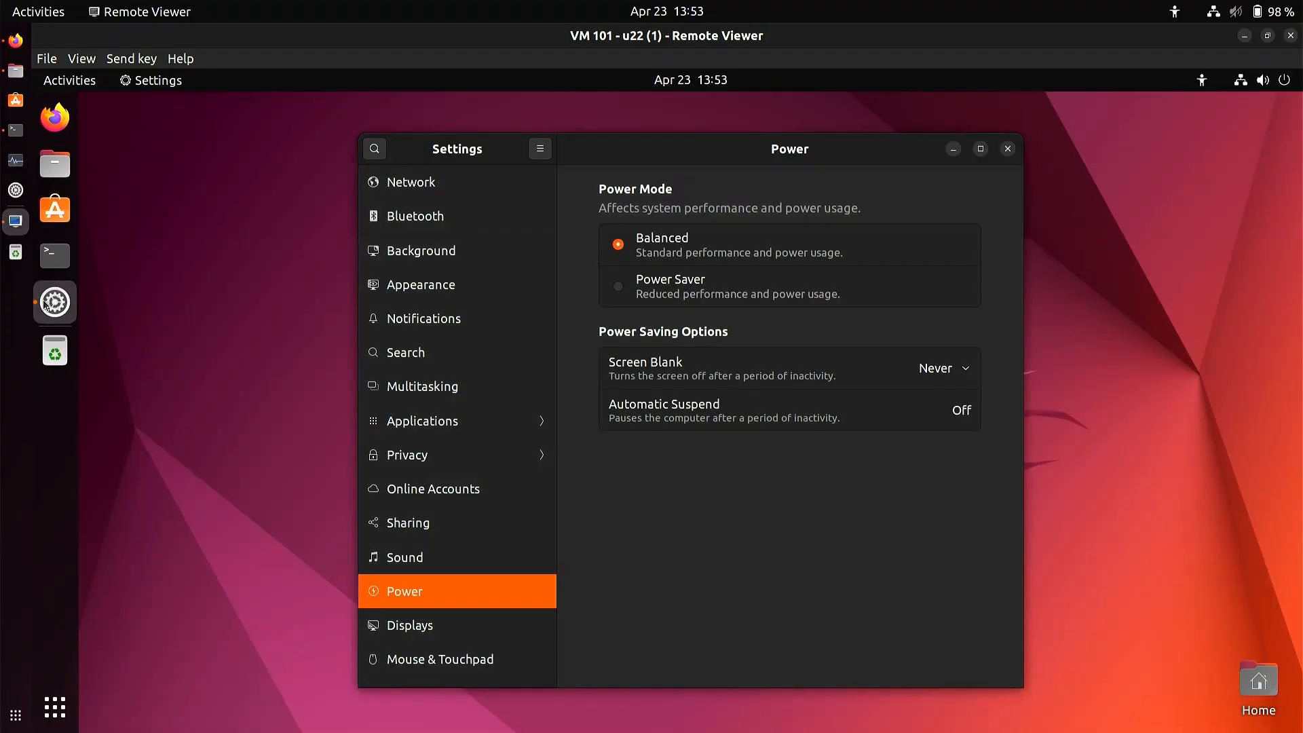
pyautogui.moveTo(423, 318)
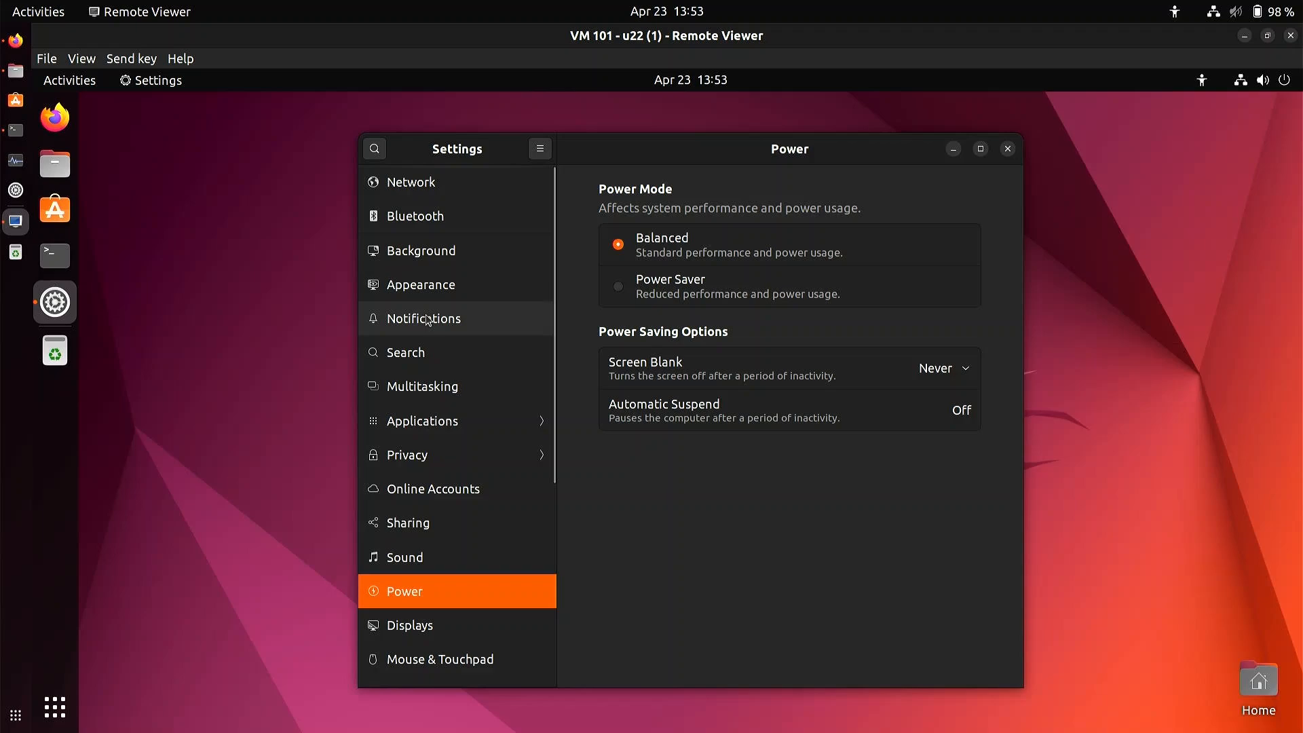
pyautogui.moveTo(471, 355)
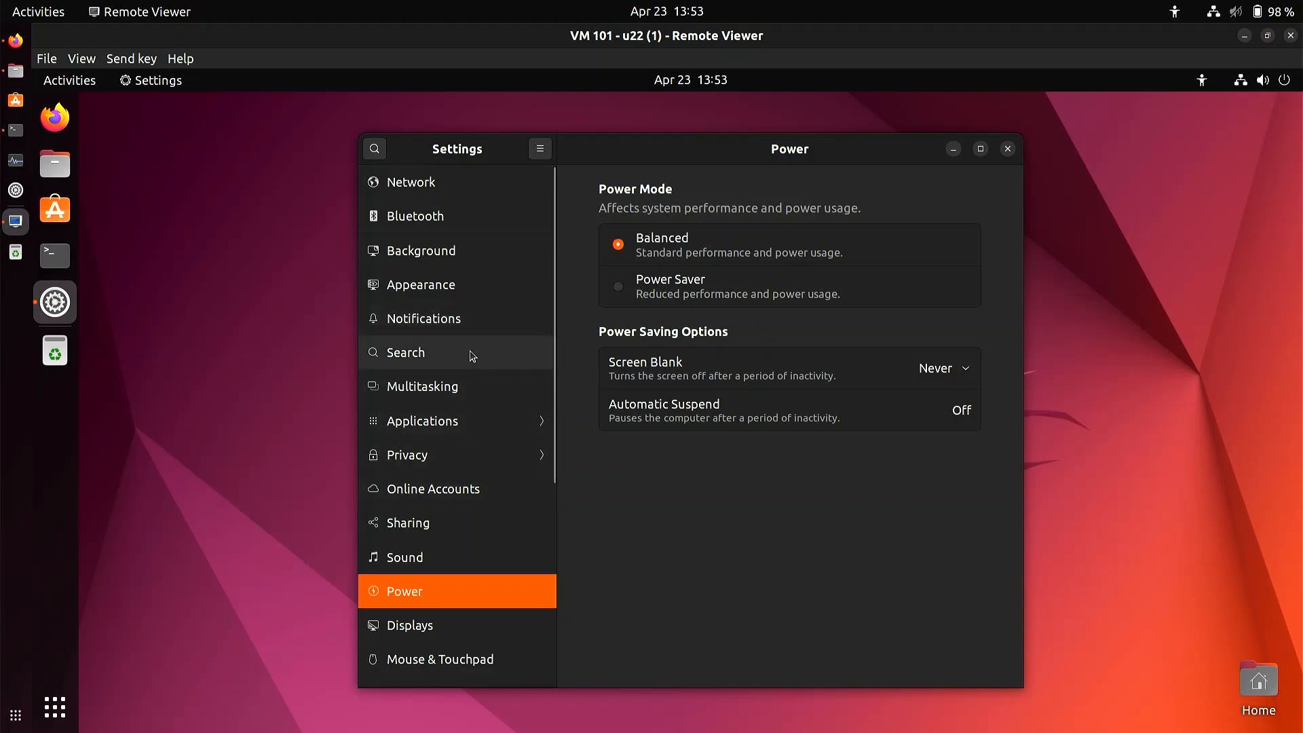
pyautogui.moveTo(501, 155)
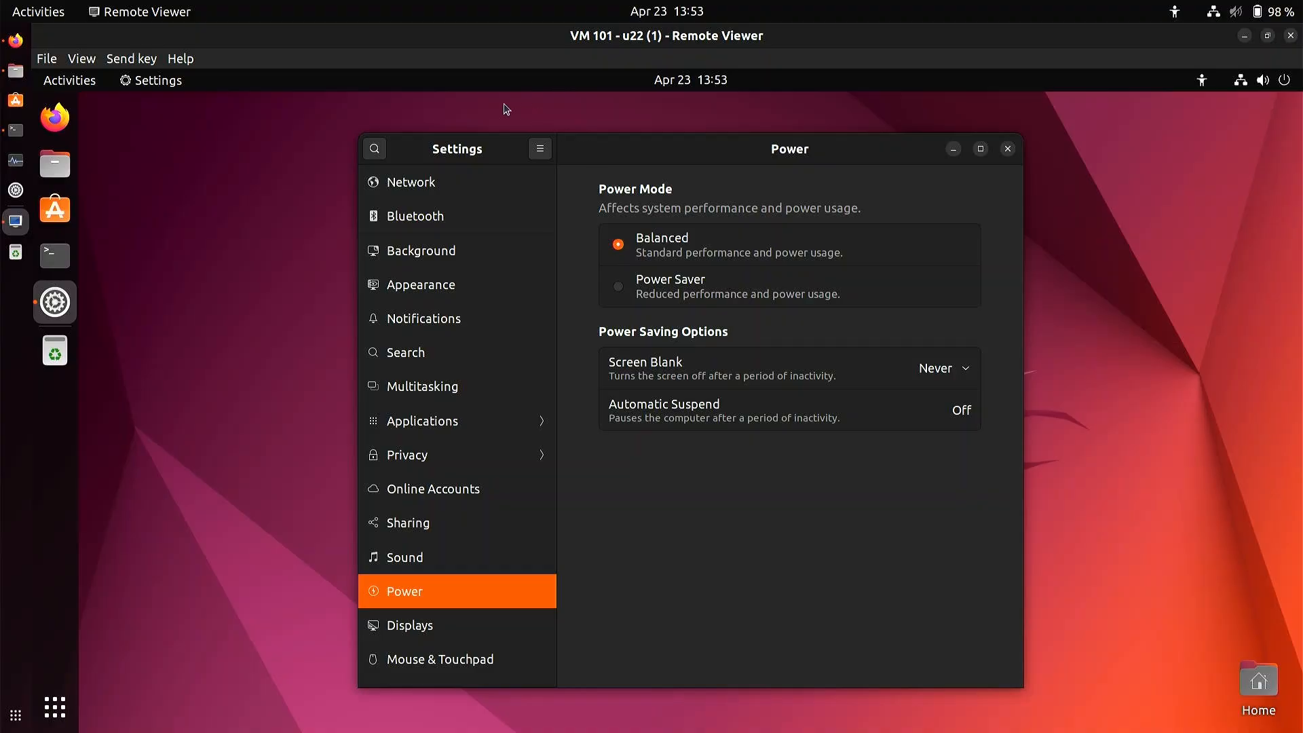
pyautogui.moveTo(285, 147)
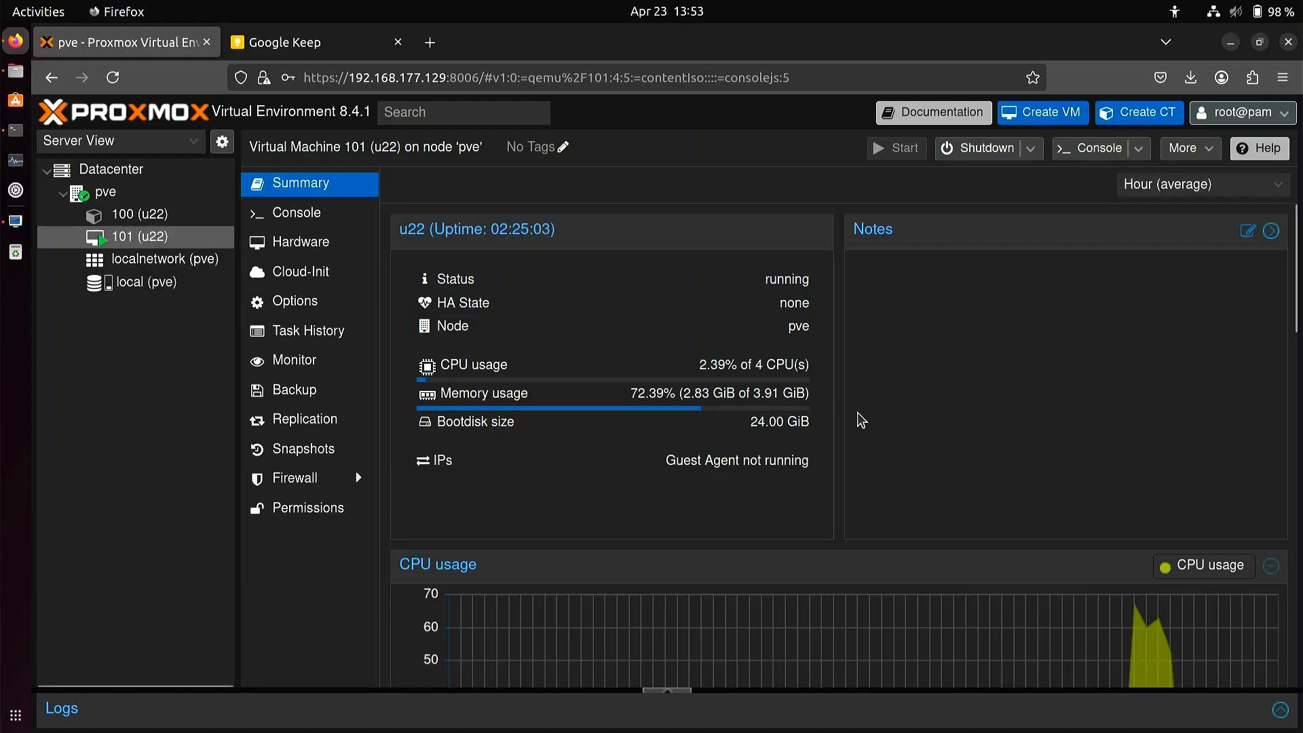
pyautogui.scroll(-3)
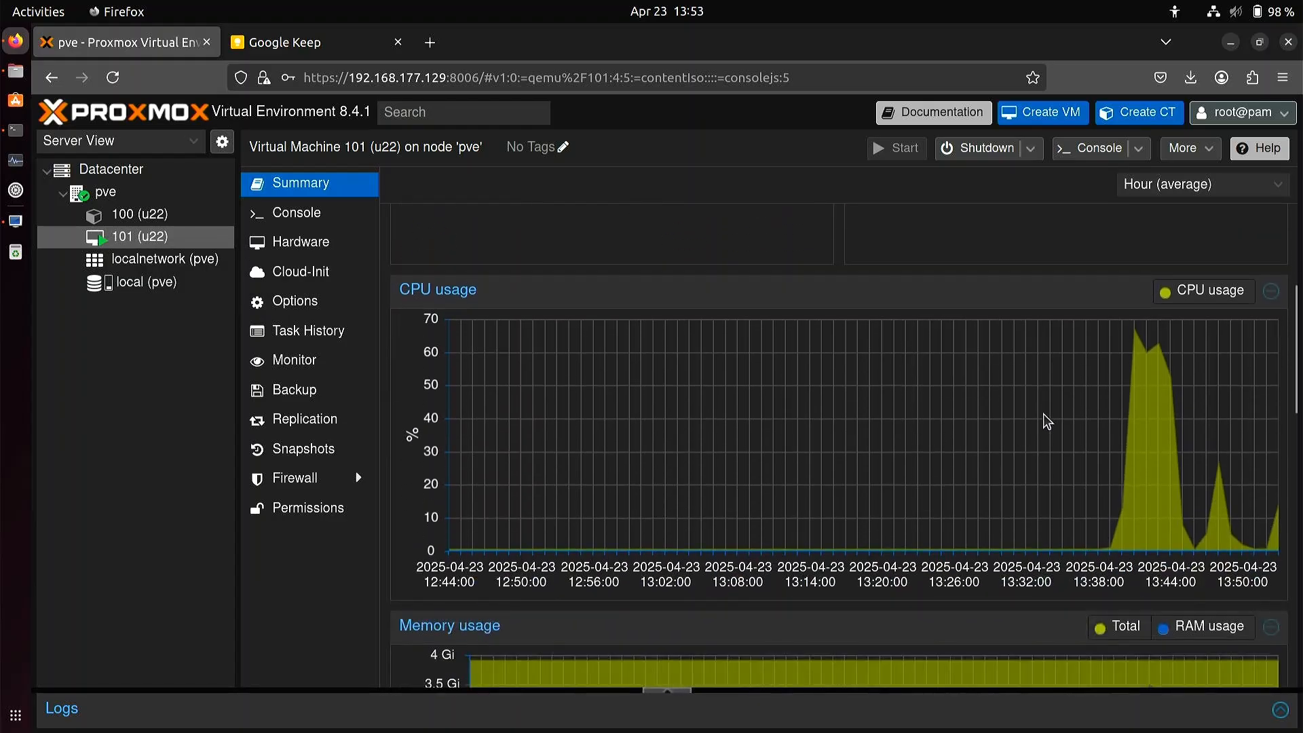
pyautogui.scroll(-3)
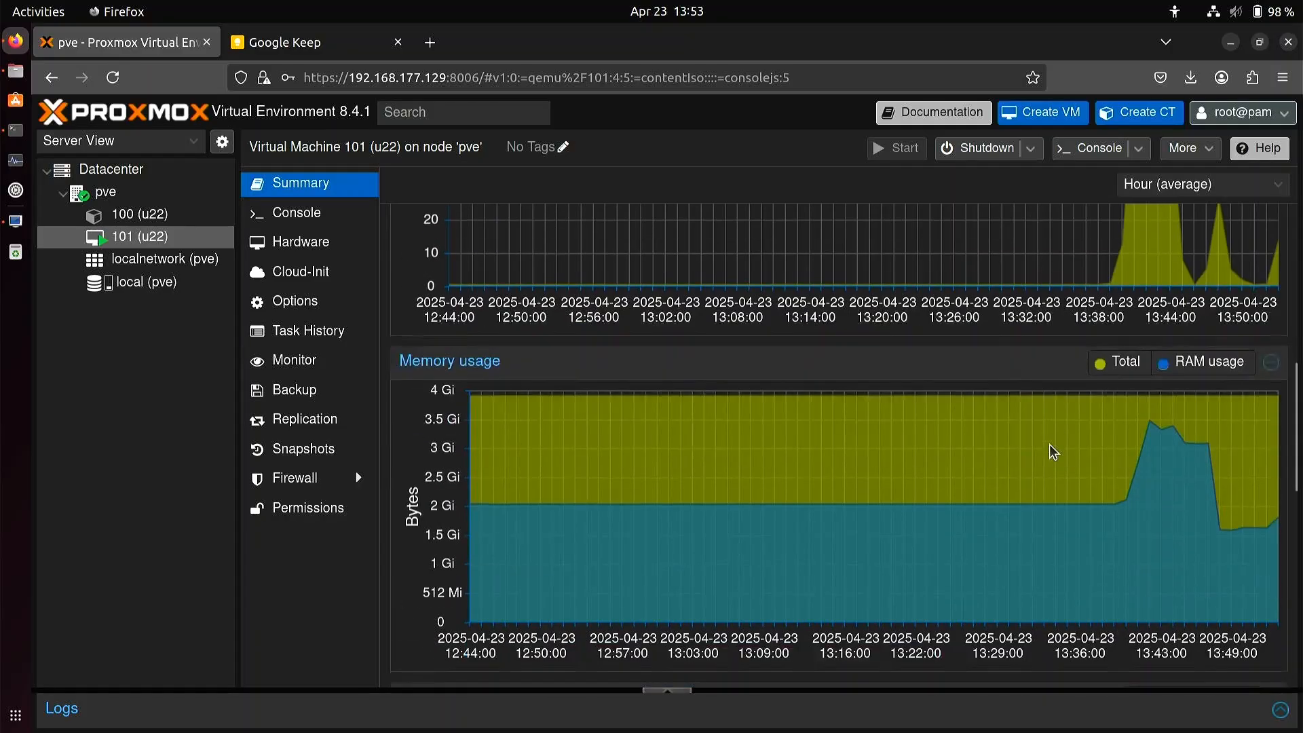
pyautogui.scroll(-3)
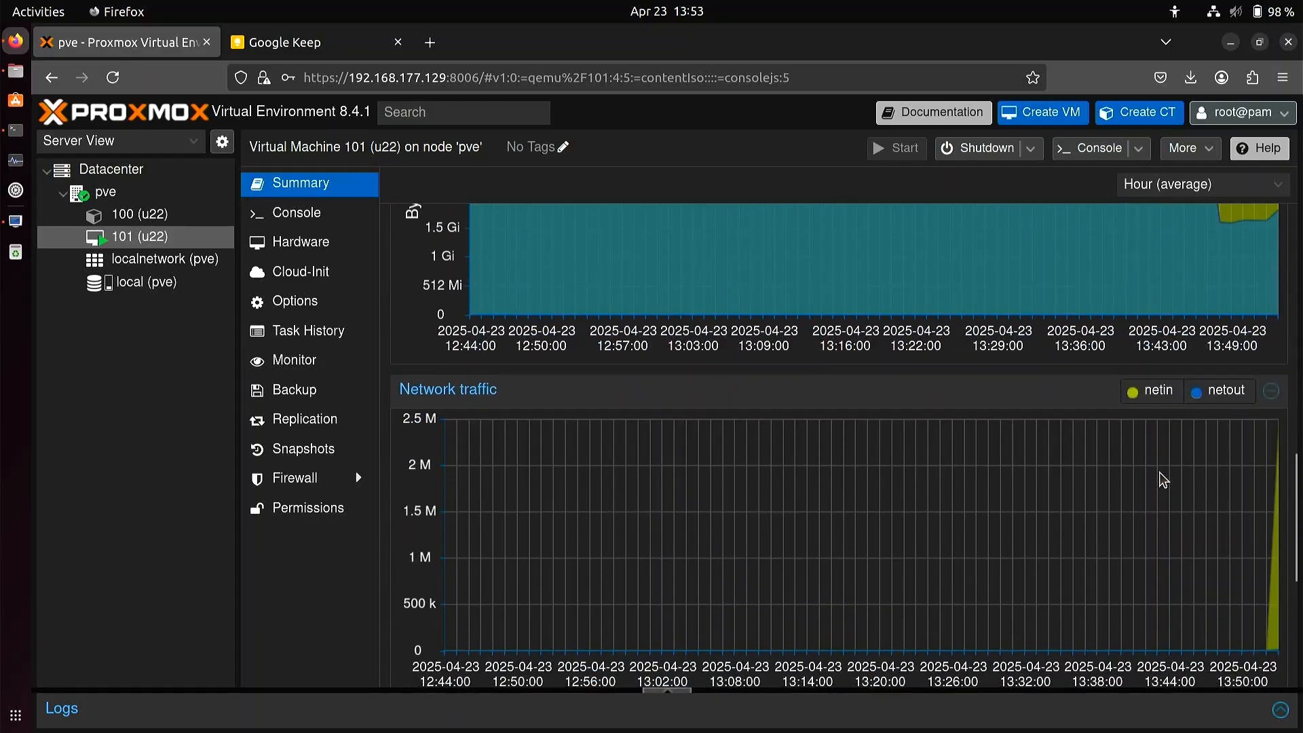
pyautogui.scroll(-3)
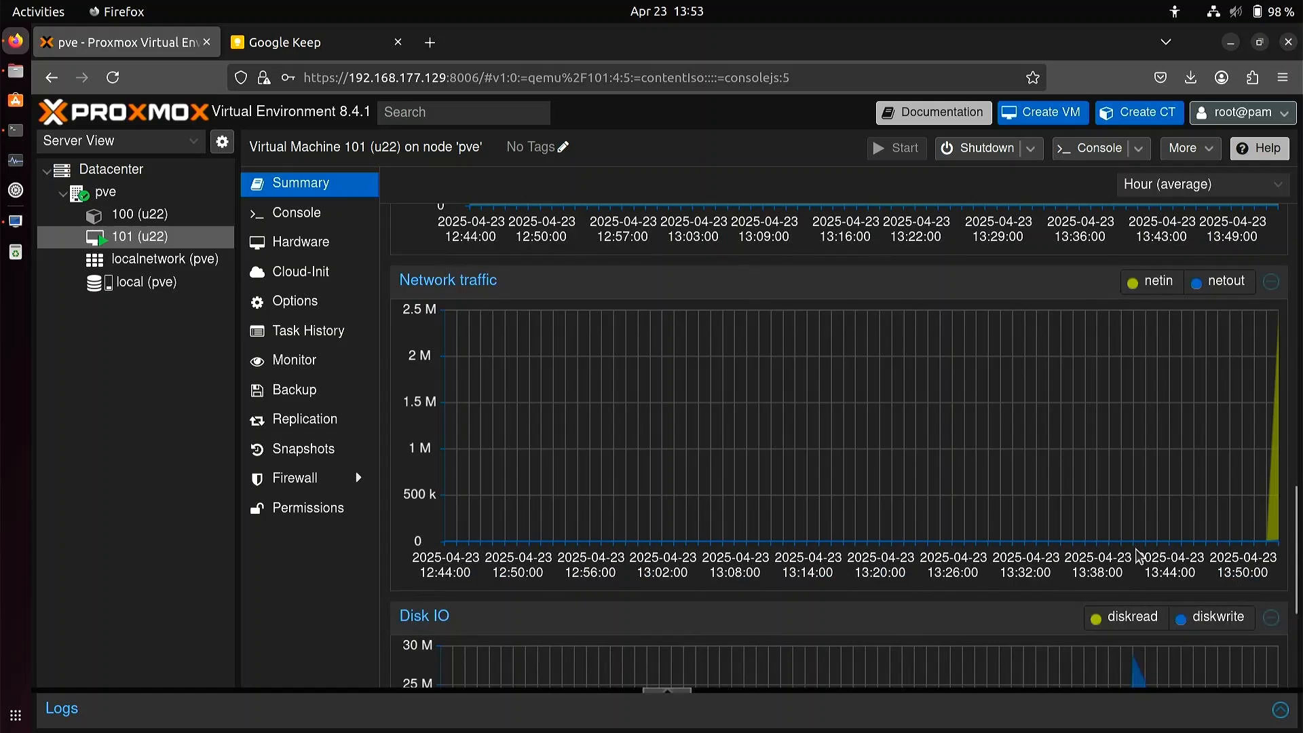
pyautogui.moveTo(1124, 464)
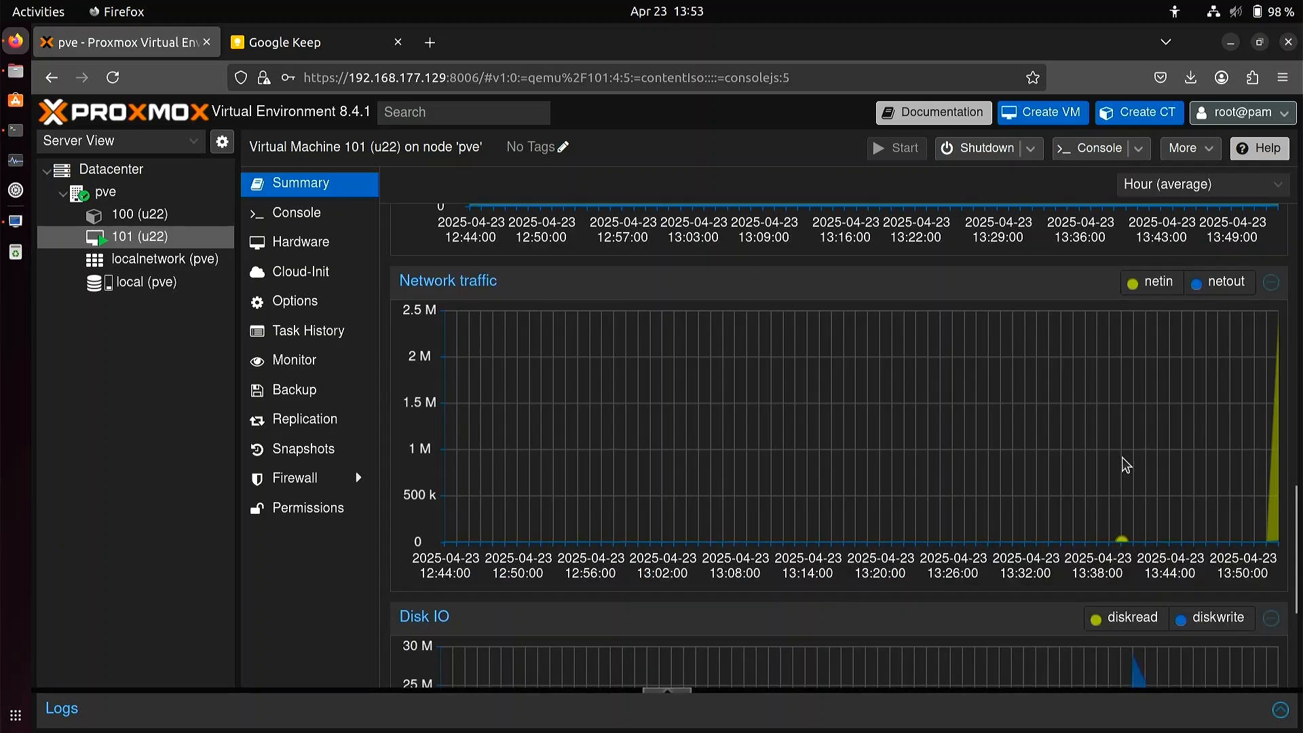
pyautogui.scroll(-3)
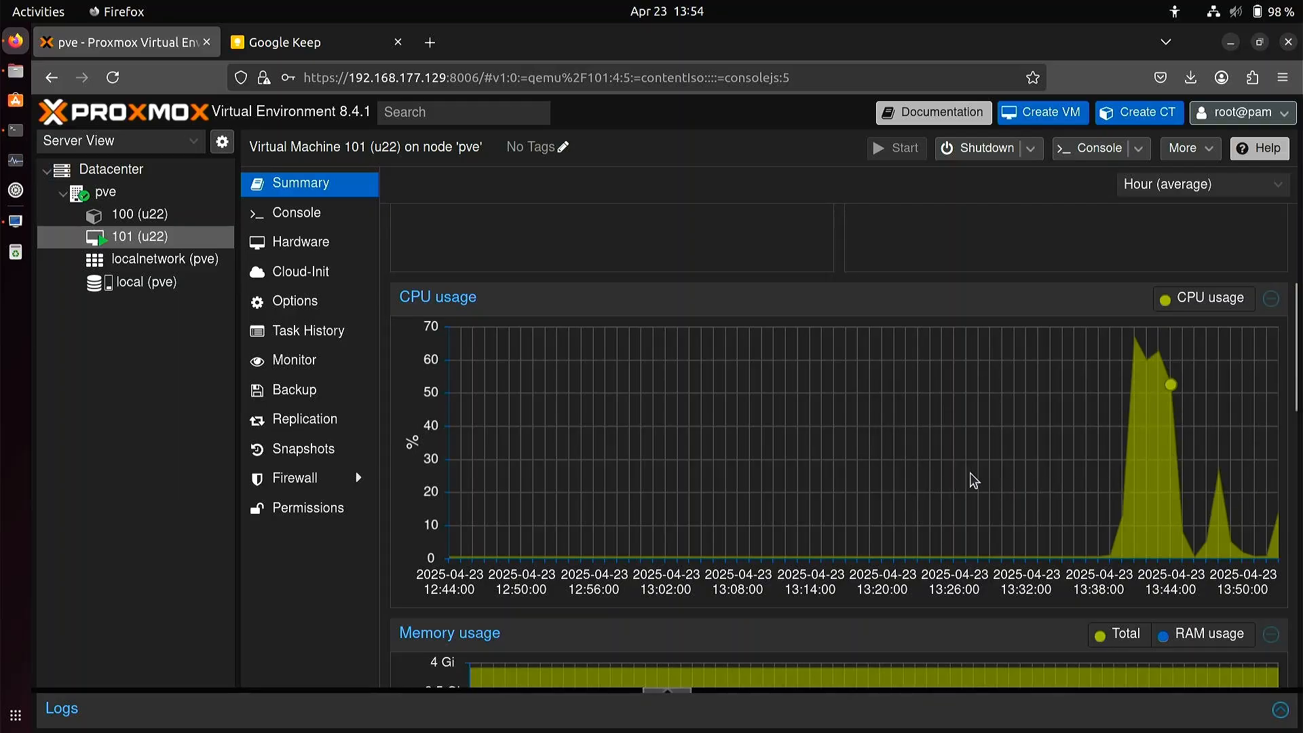
pyautogui.moveTo(692, 418)
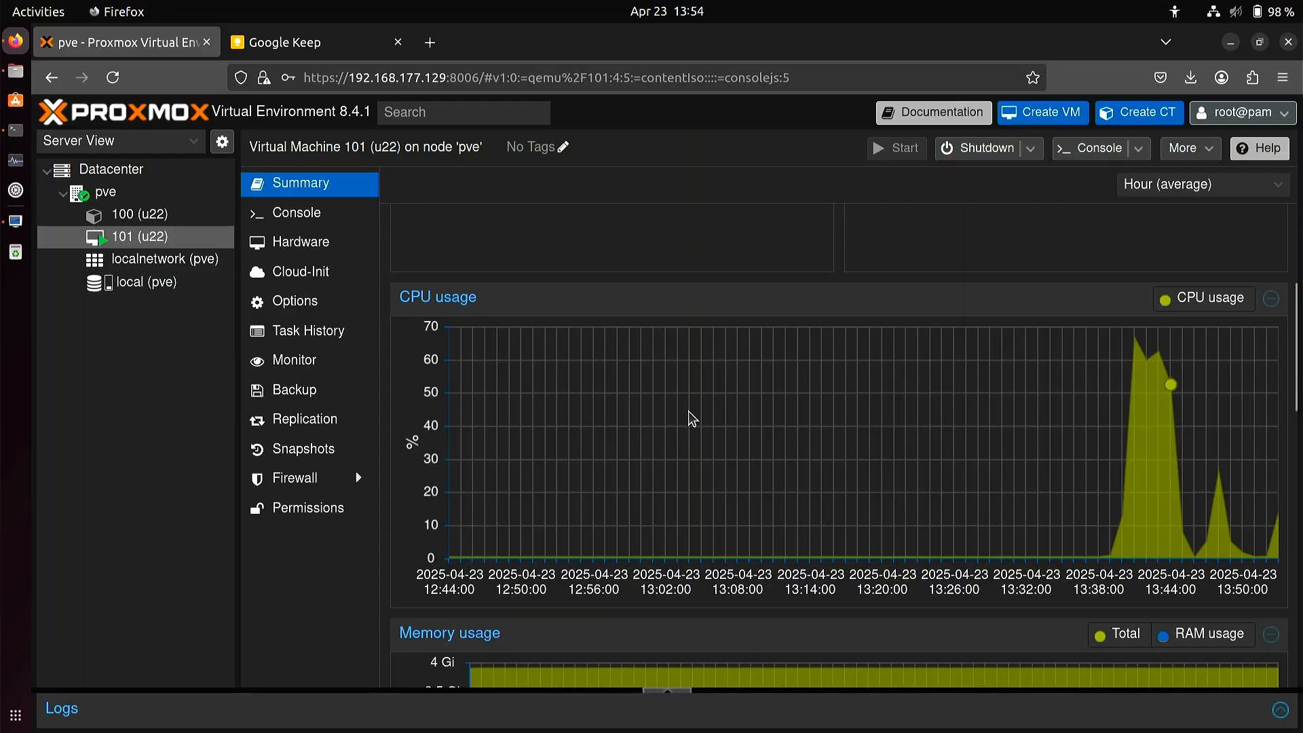
pyautogui.moveTo(513, 376)
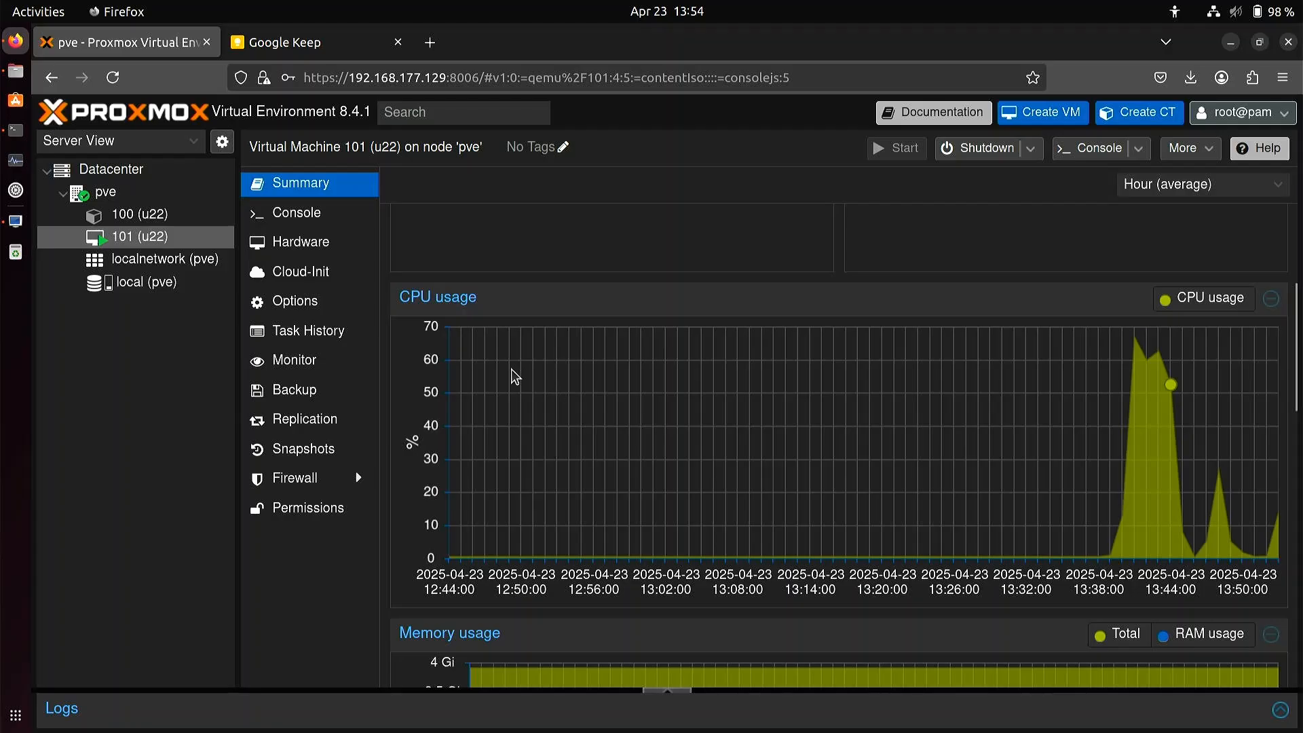
pyautogui.moveTo(512, 353)
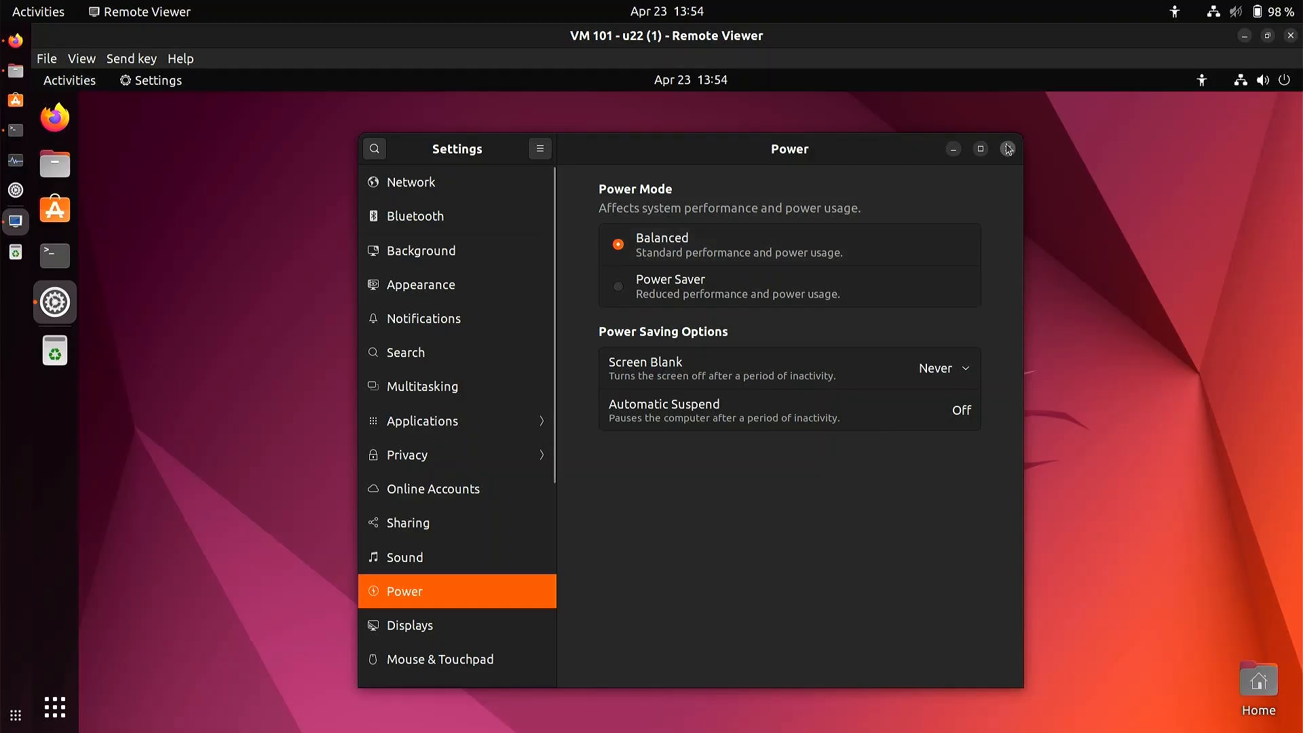
# - Close Settings and run 'shutdown now' in a guest terminal to shut down VM 101
pyautogui.click(1006, 150)
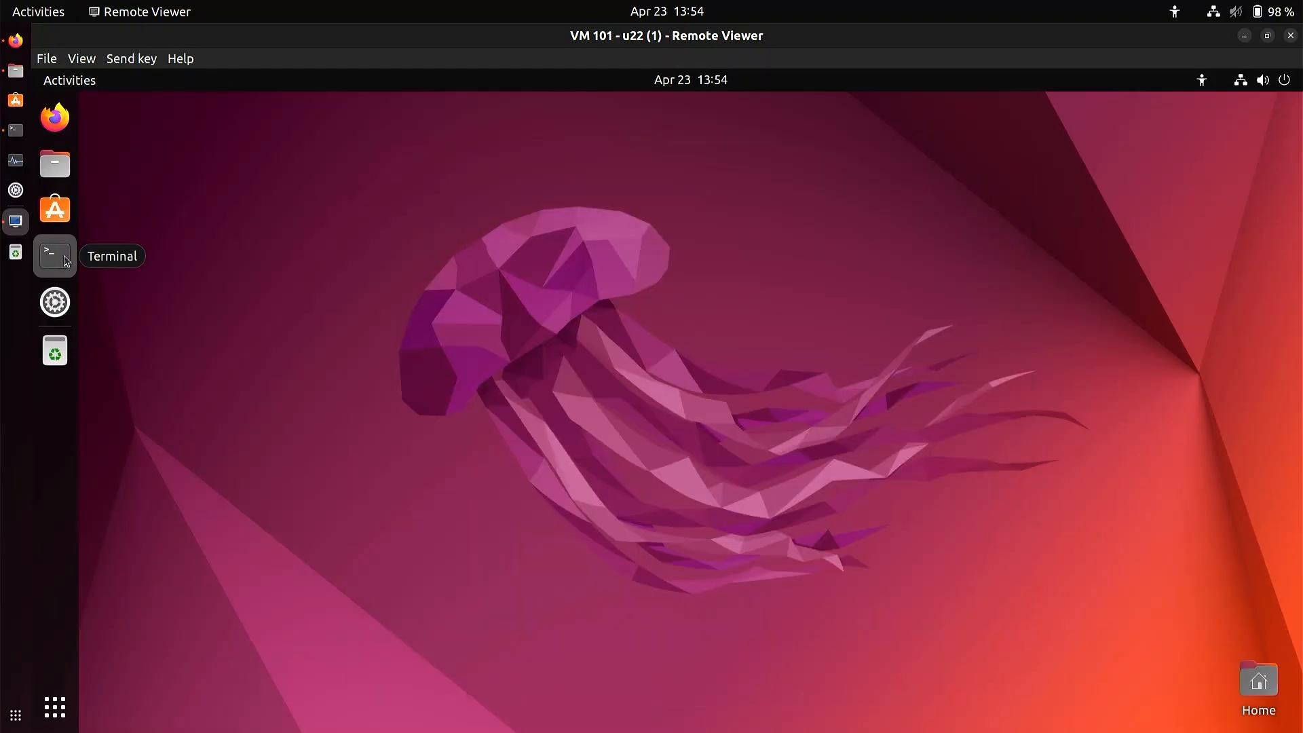
pyautogui.click(54, 256)
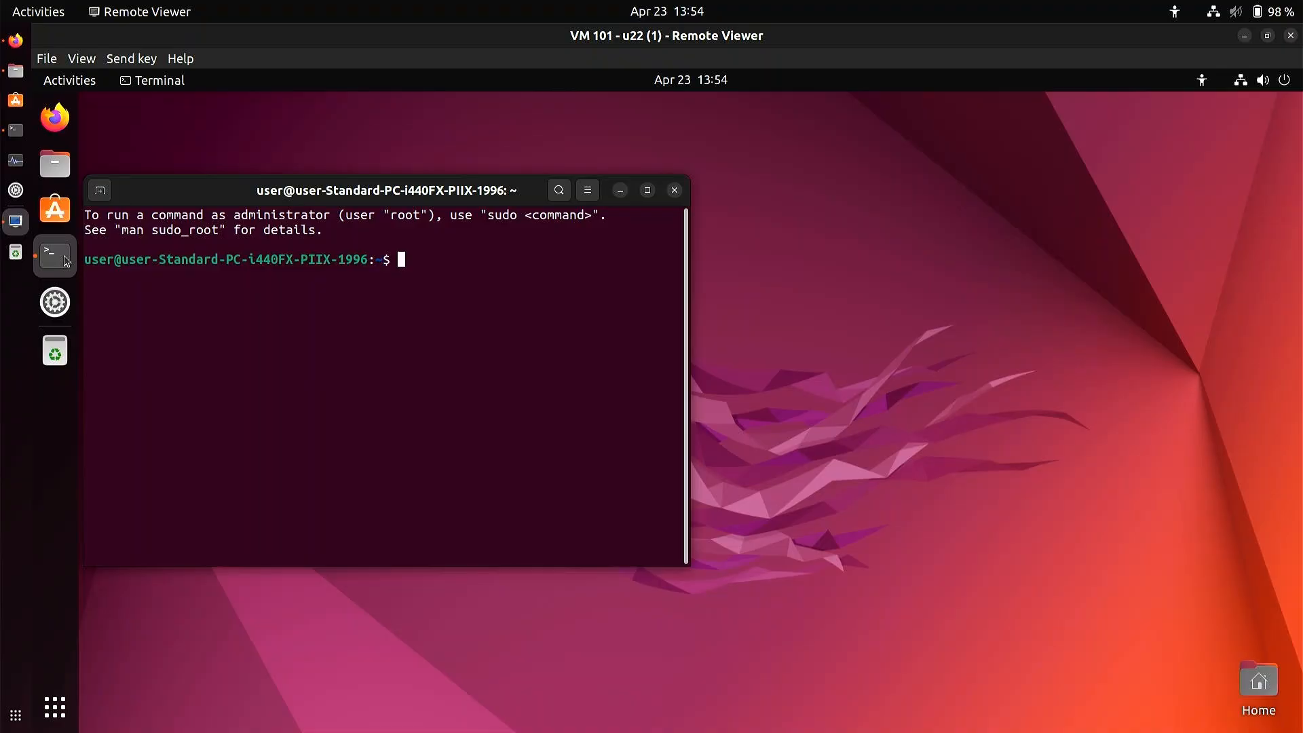
pyautogui.write('shutdo')
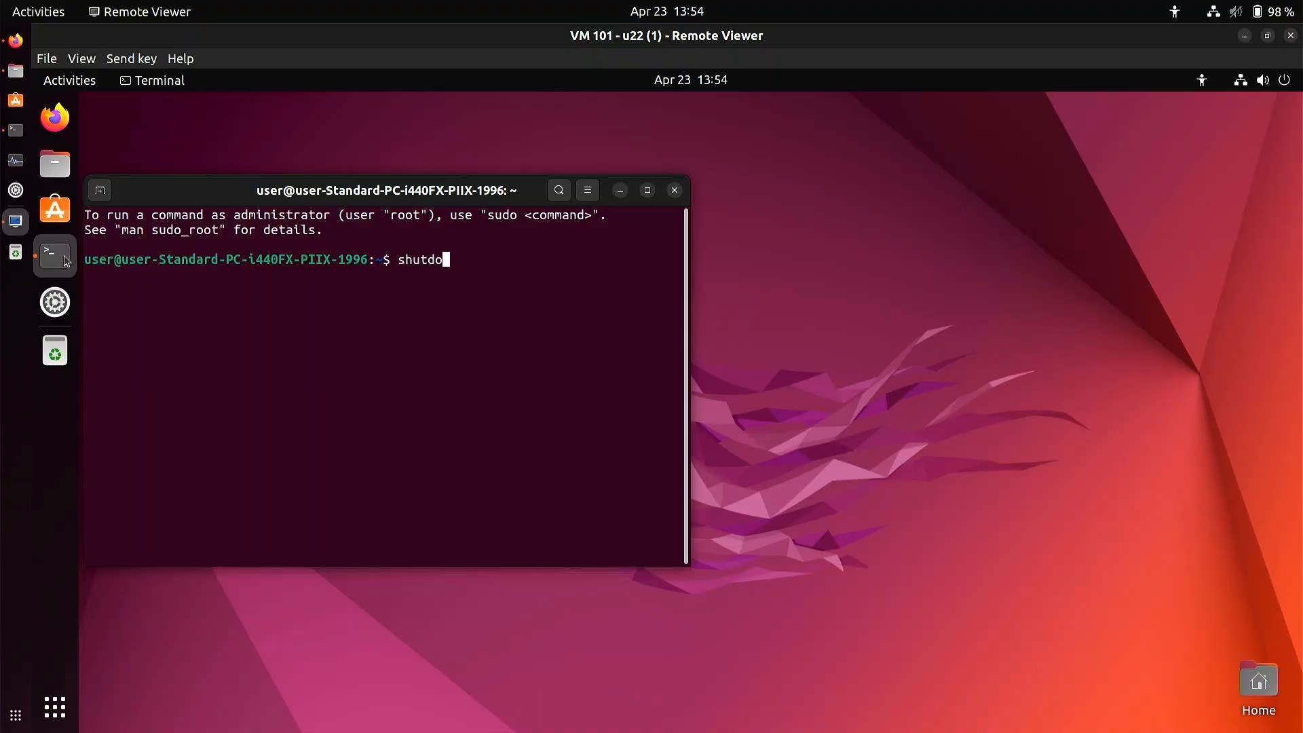
pyautogui.write('wn now')
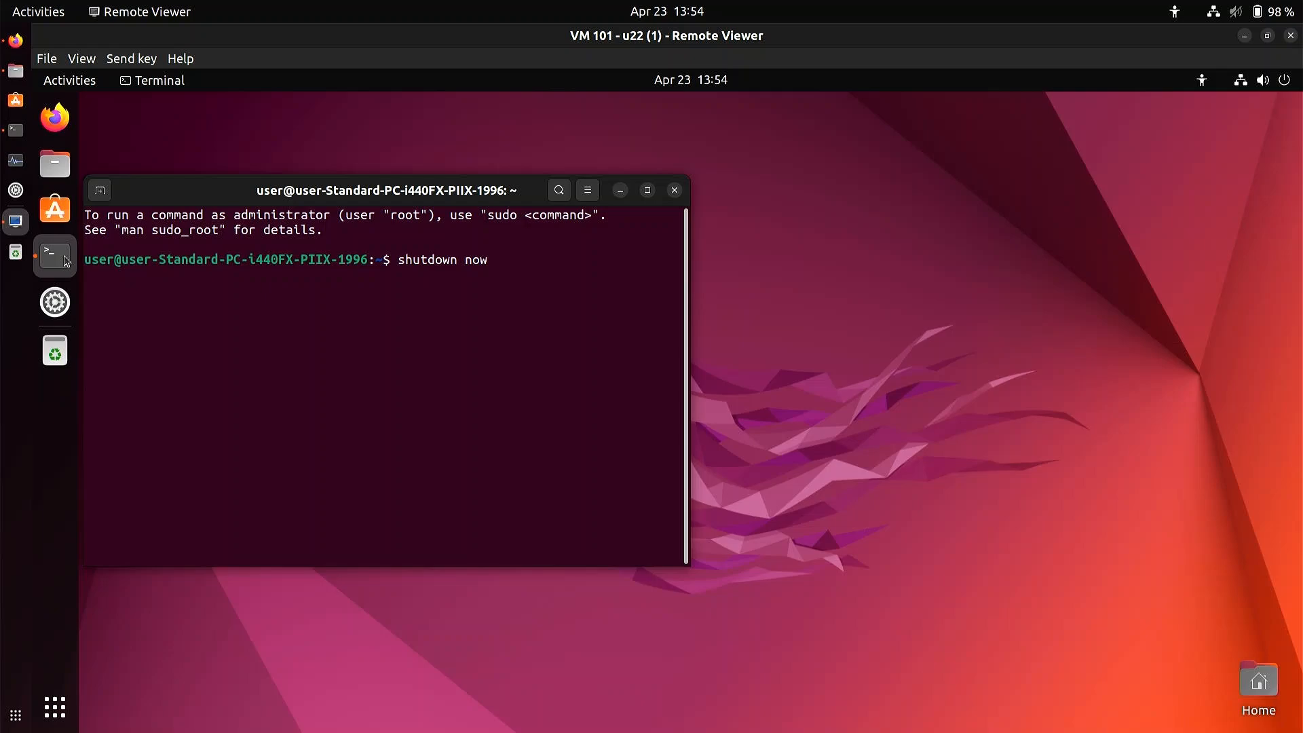
pyautogui.press('Return')
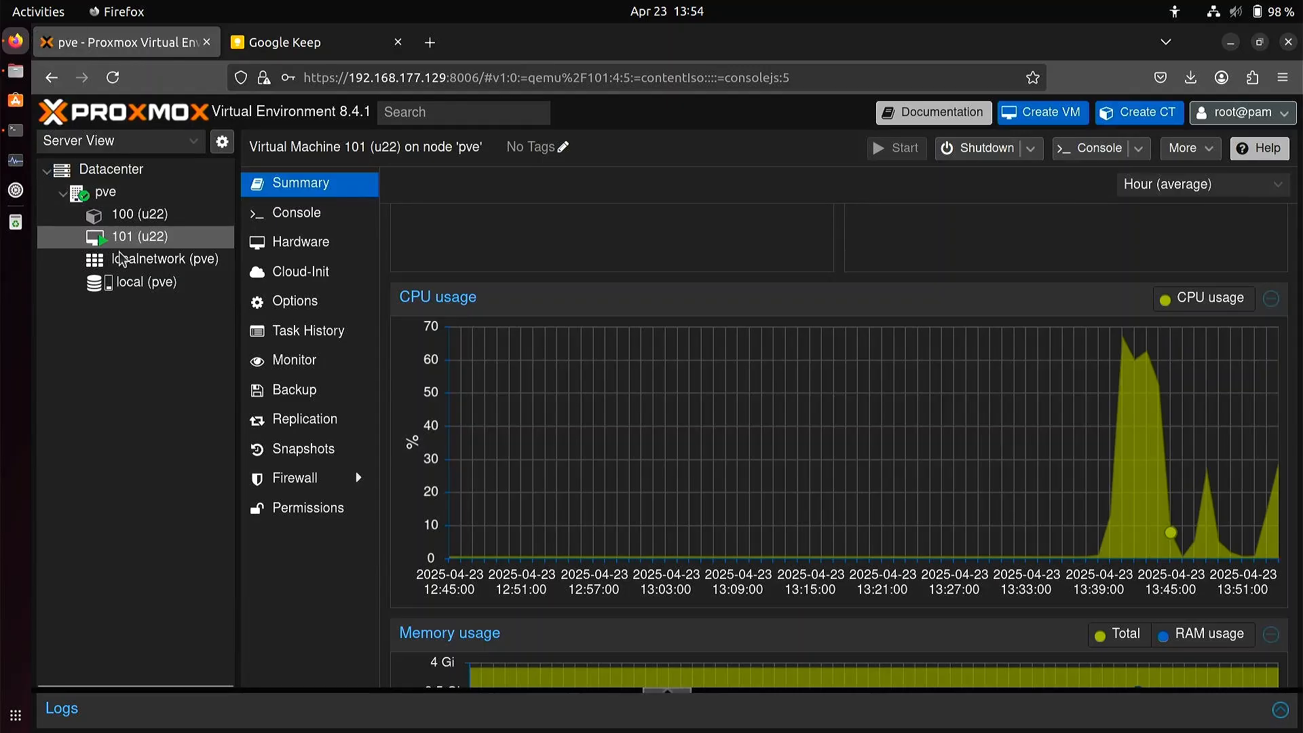
pyautogui.moveTo(104, 239)
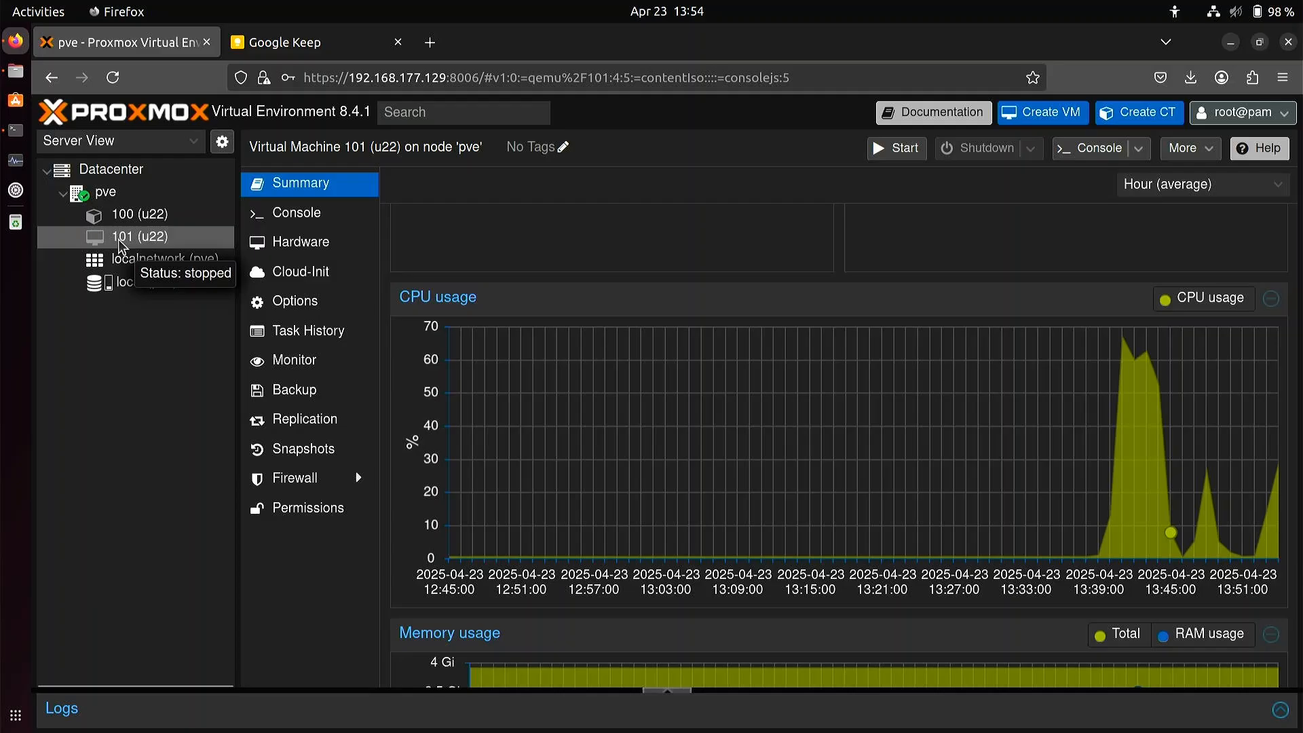
# - Convert the stopped VM 101 (u22) into a template and confirm
pyautogui.rightClick(140, 236)
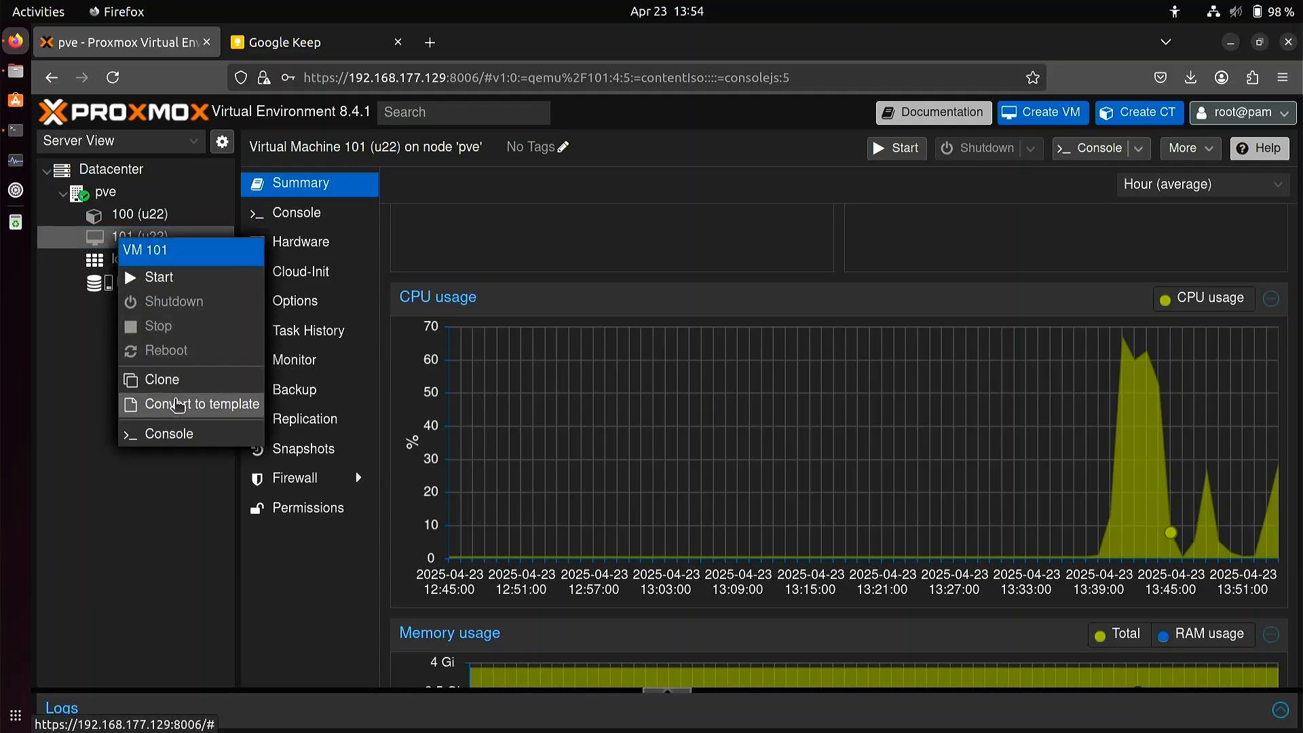
pyautogui.click(201, 404)
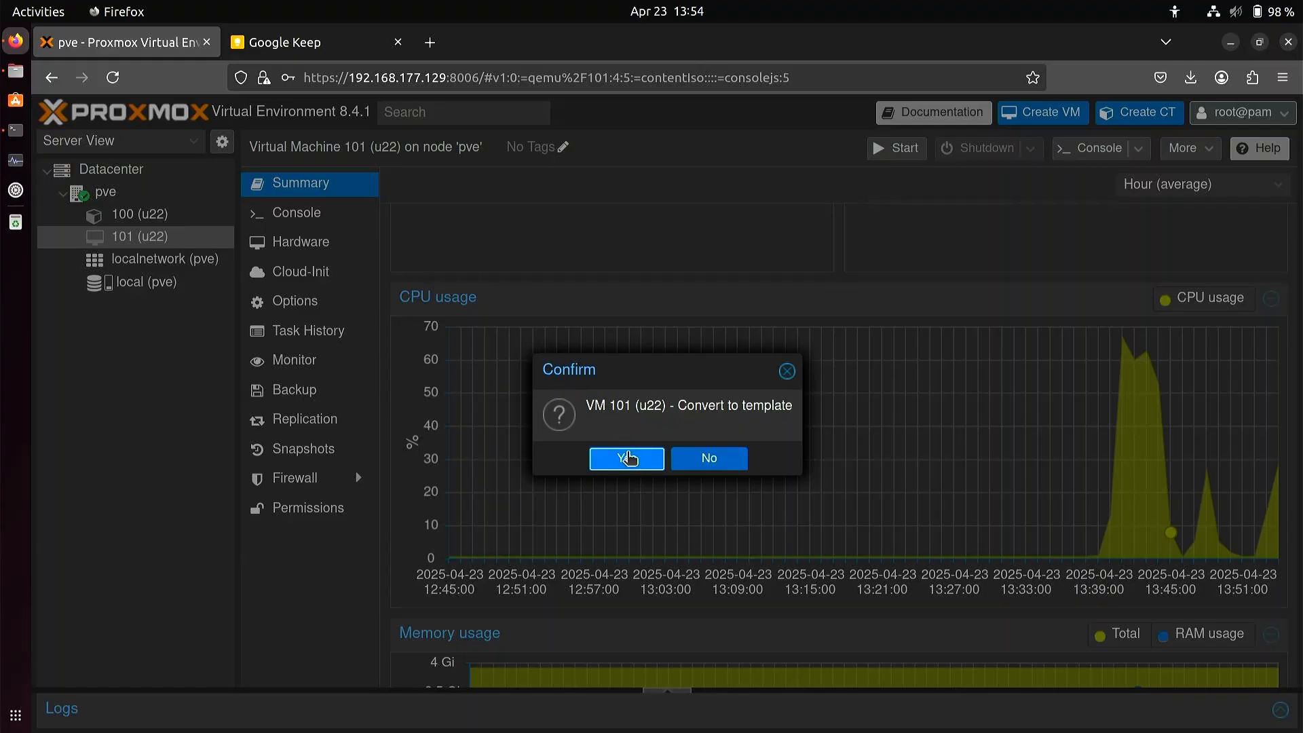
pyautogui.click(626, 458)
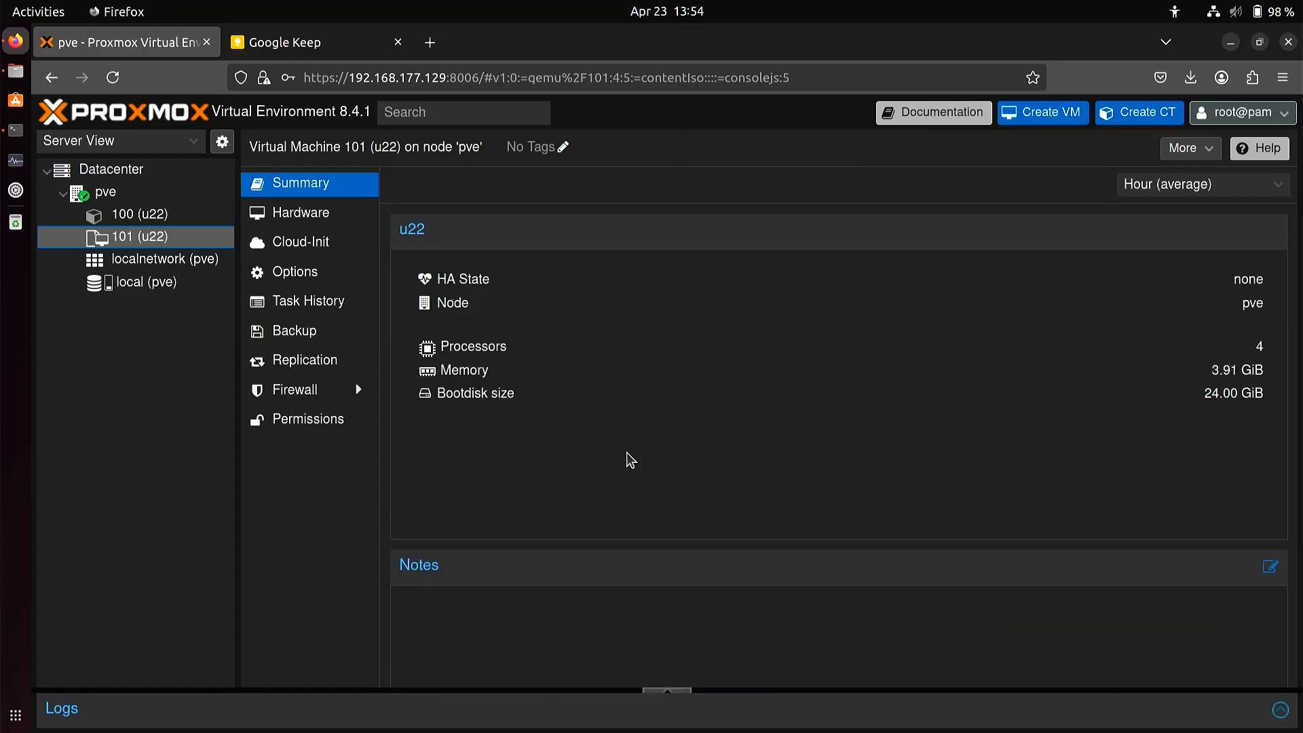
pyautogui.moveTo(565, 350)
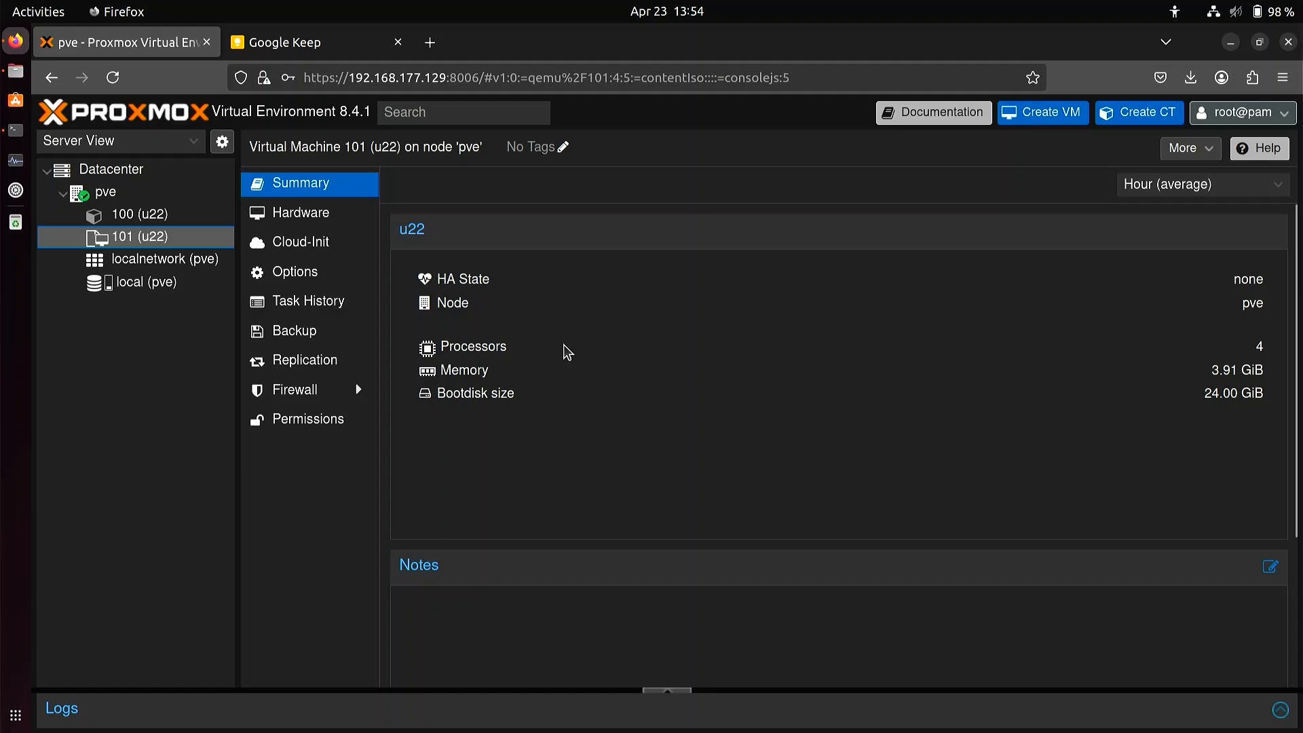
pyautogui.moveTo(166, 242)
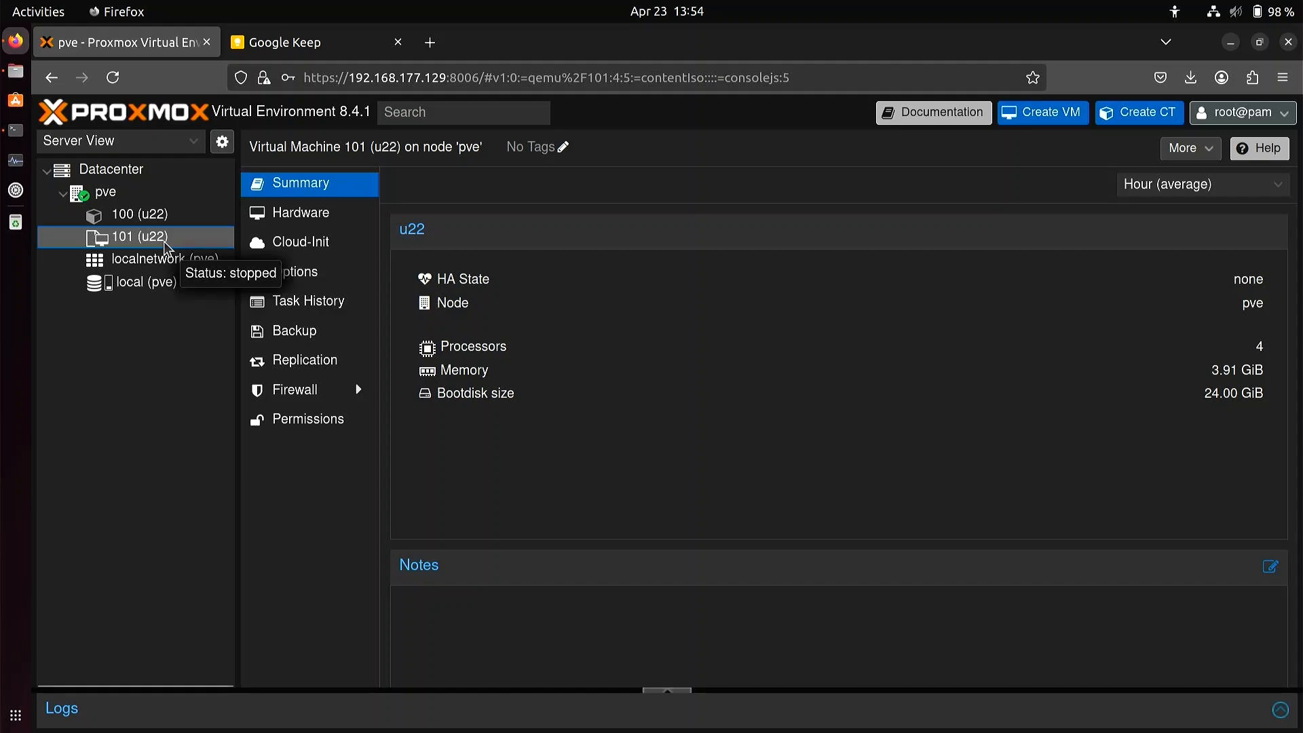
# - Create a full clone of template 101 as VM 102 named u22a
pyautogui.rightClick(136, 236)
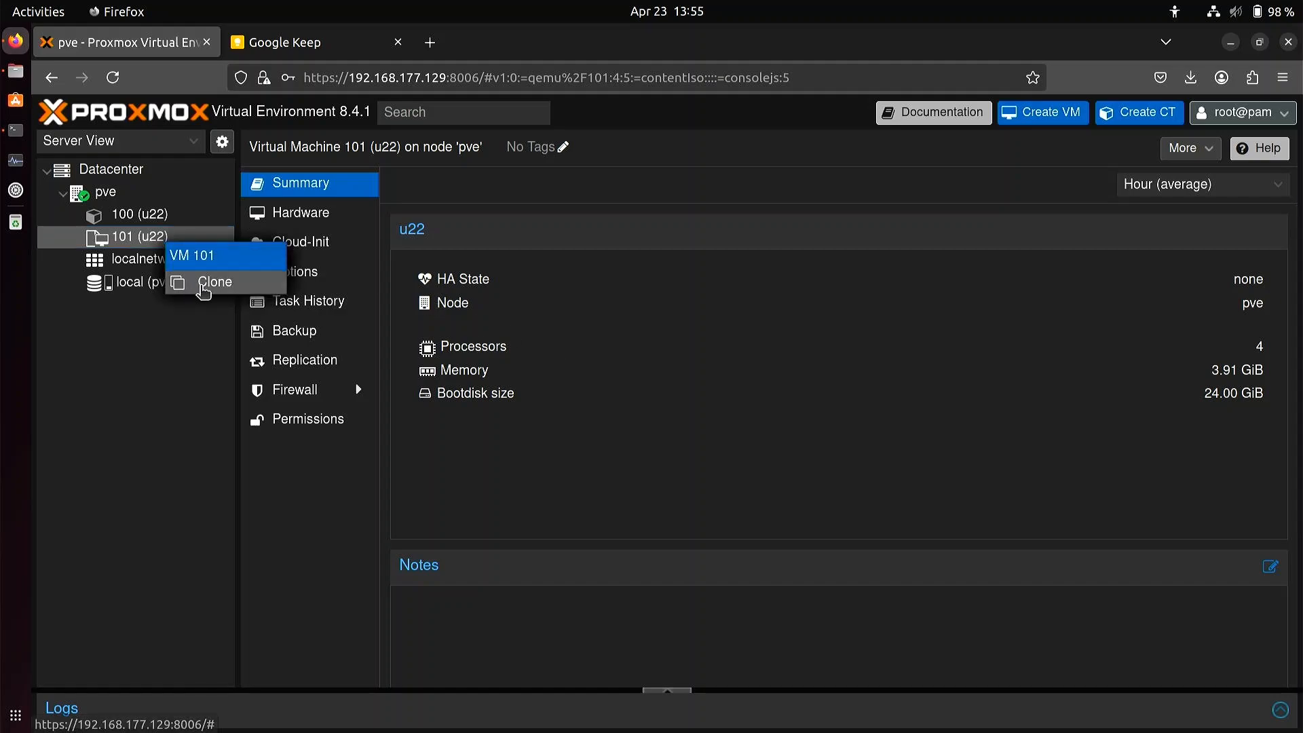
pyautogui.click(214, 282)
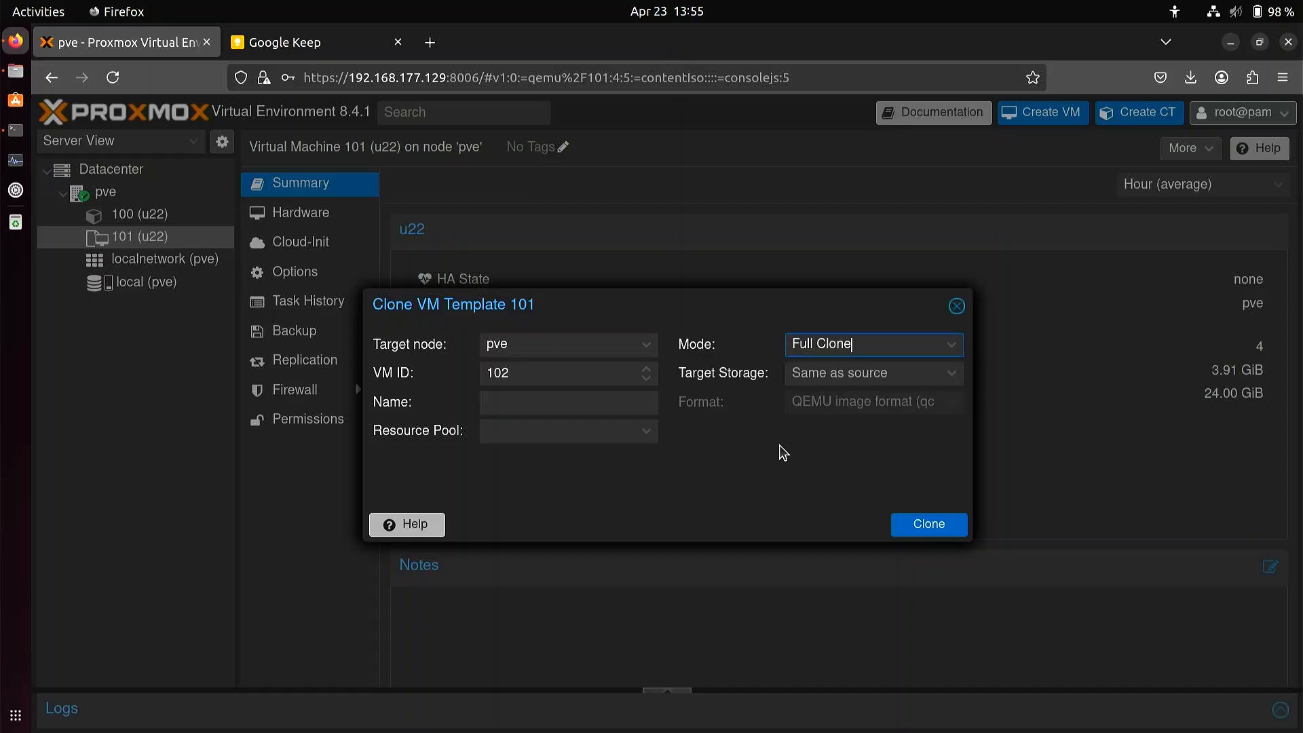
pyautogui.moveTo(758, 449)
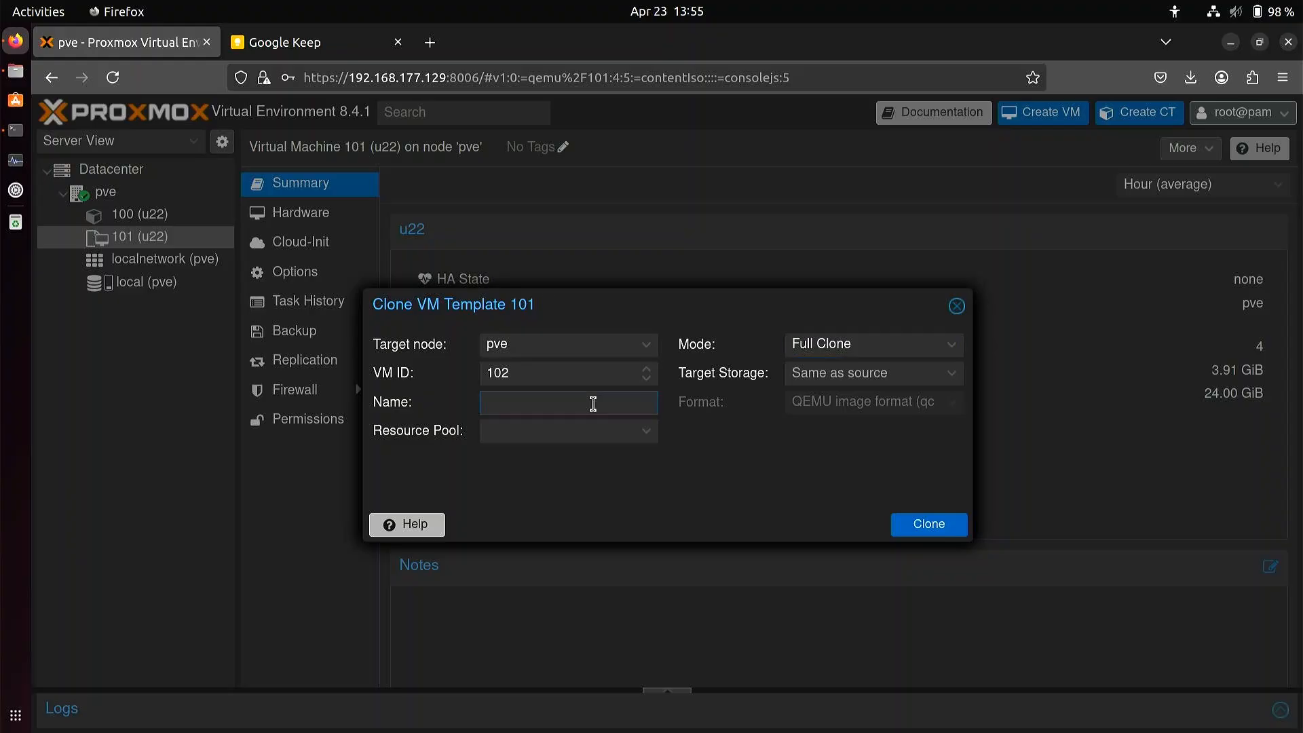
pyautogui.write('u22')
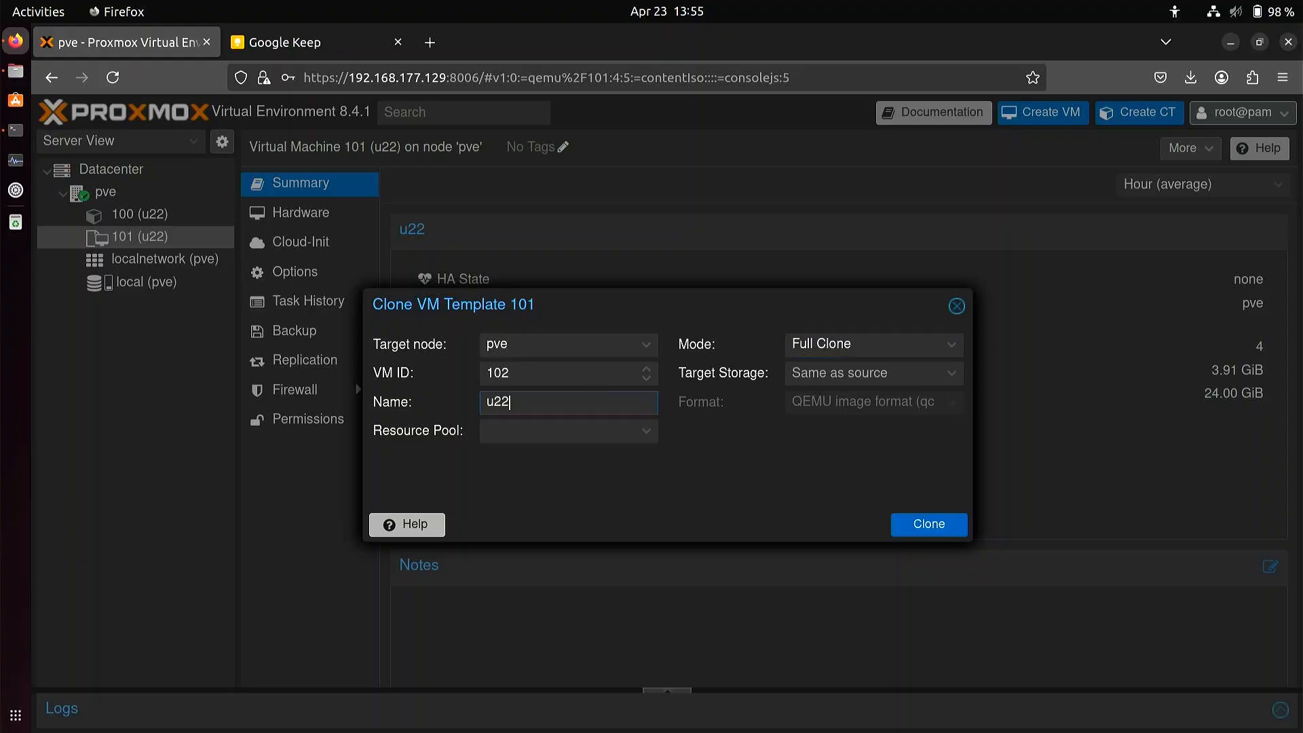
pyautogui.write('a')
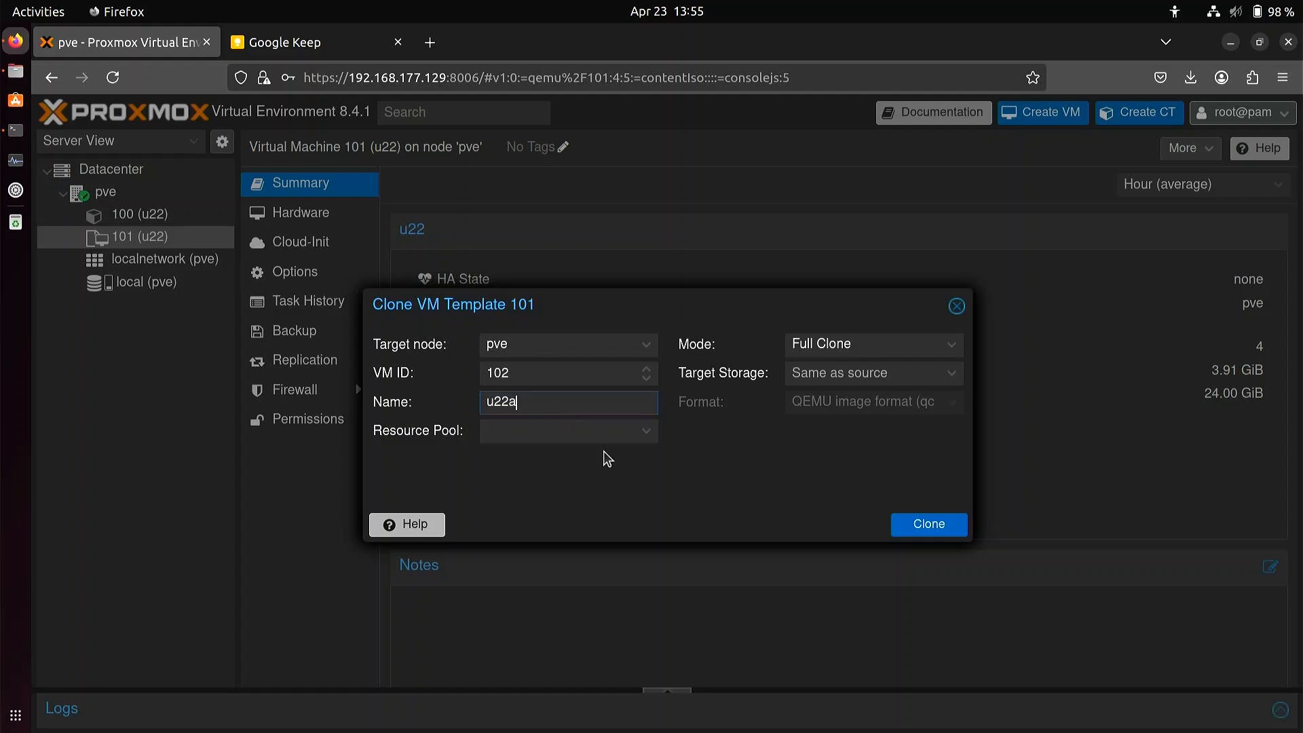
pyautogui.moveTo(810, 428)
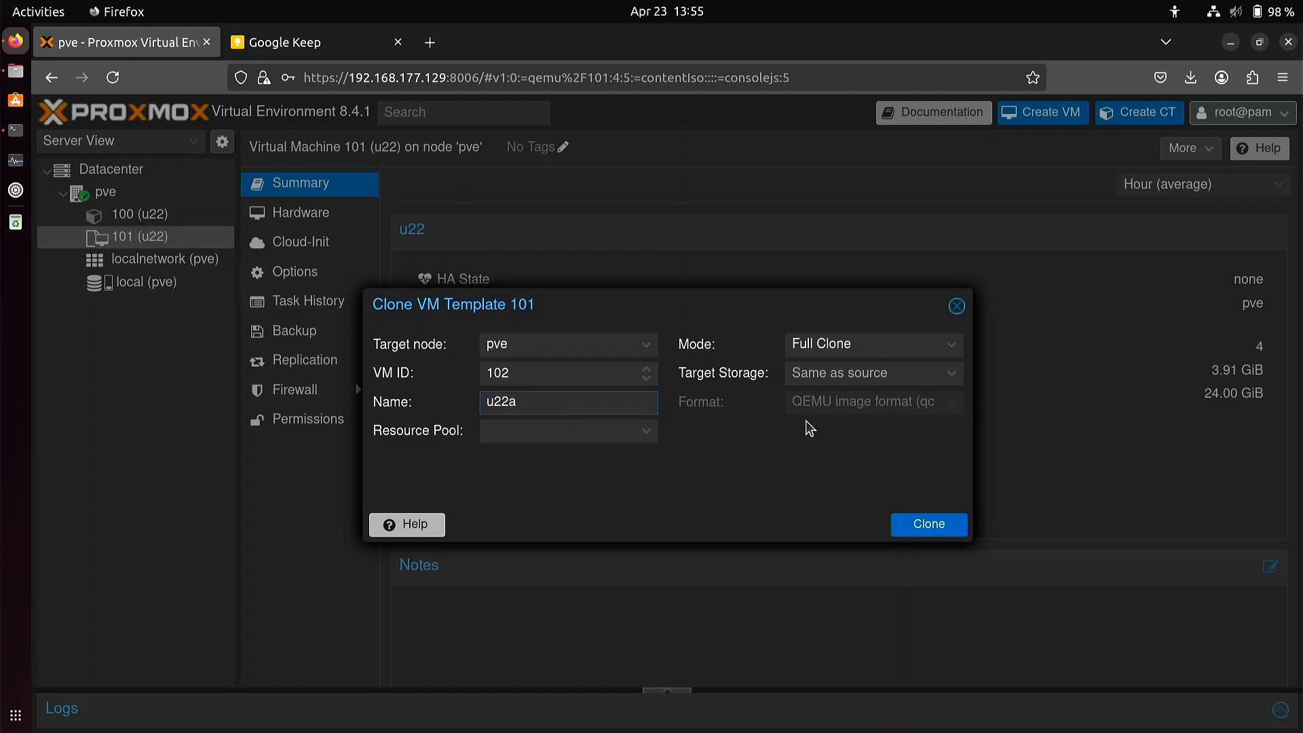
pyautogui.moveTo(790, 433)
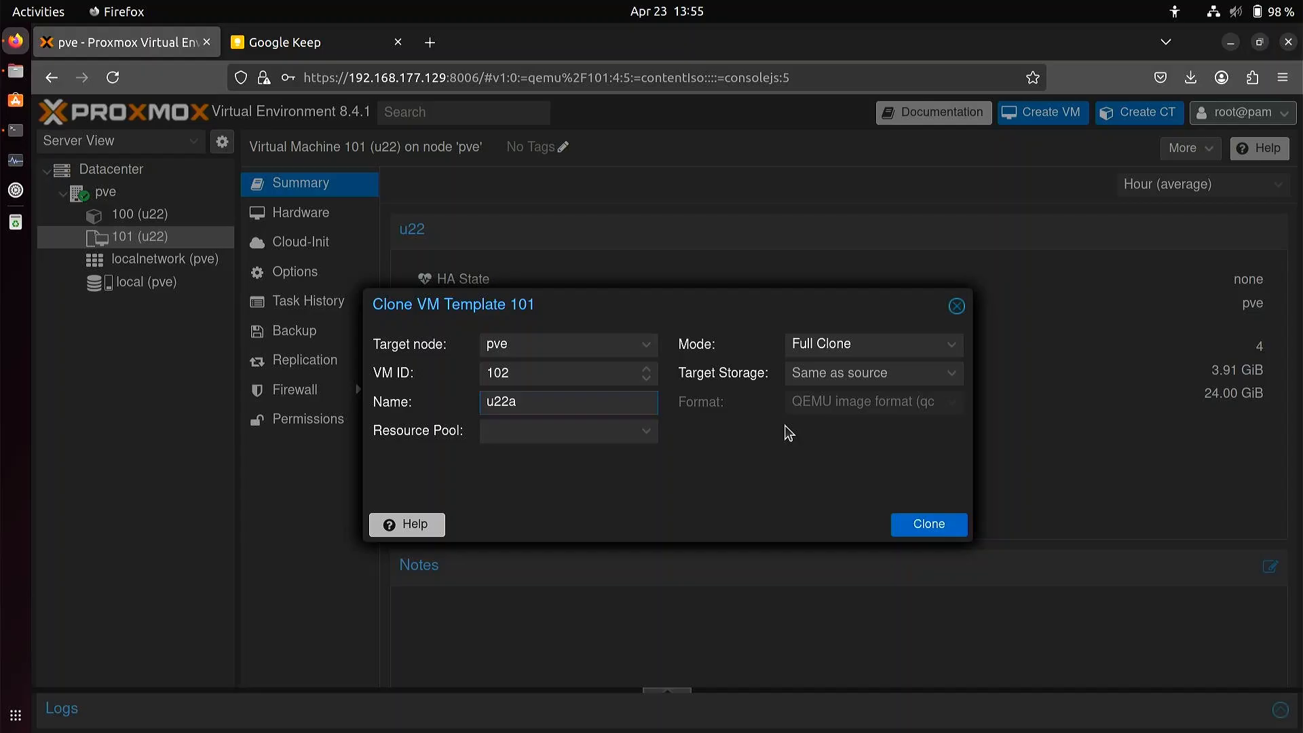
pyautogui.click(928, 524)
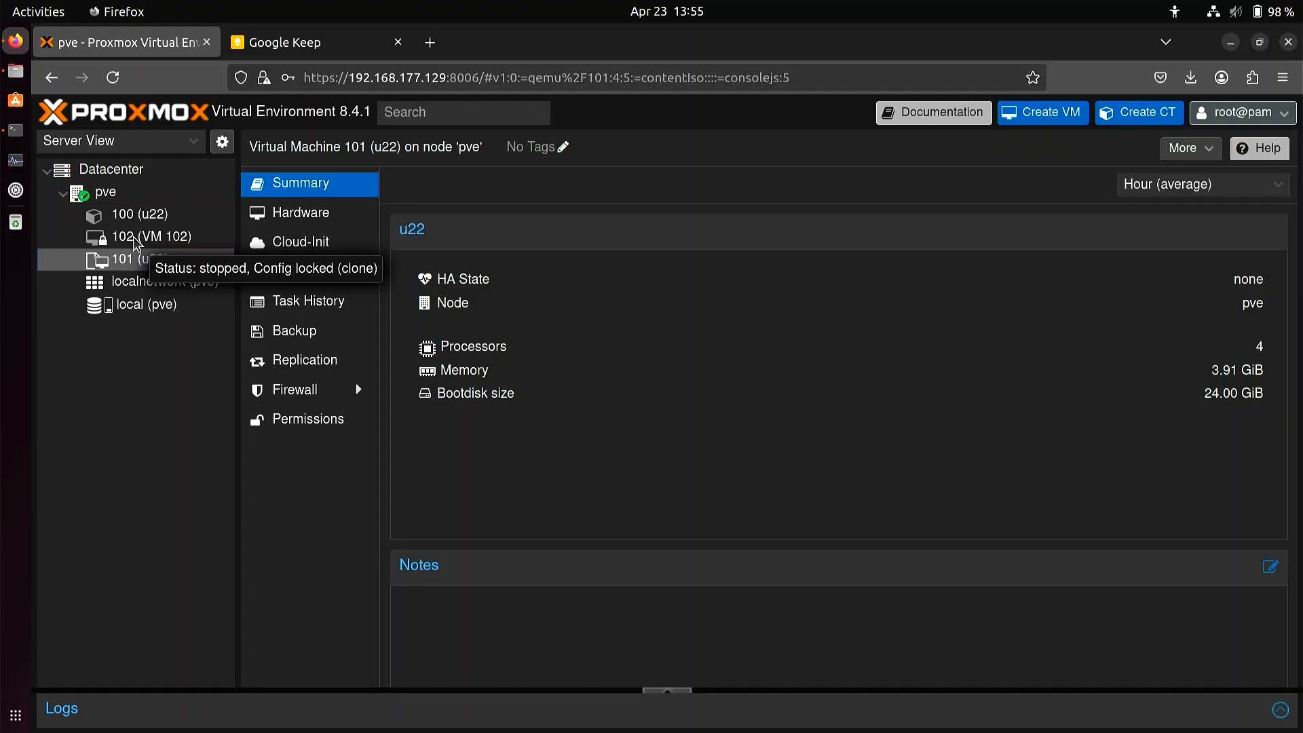
# - Select VM 102 (u22a) in the server tree to view its Summary
pyautogui.click(152, 236)
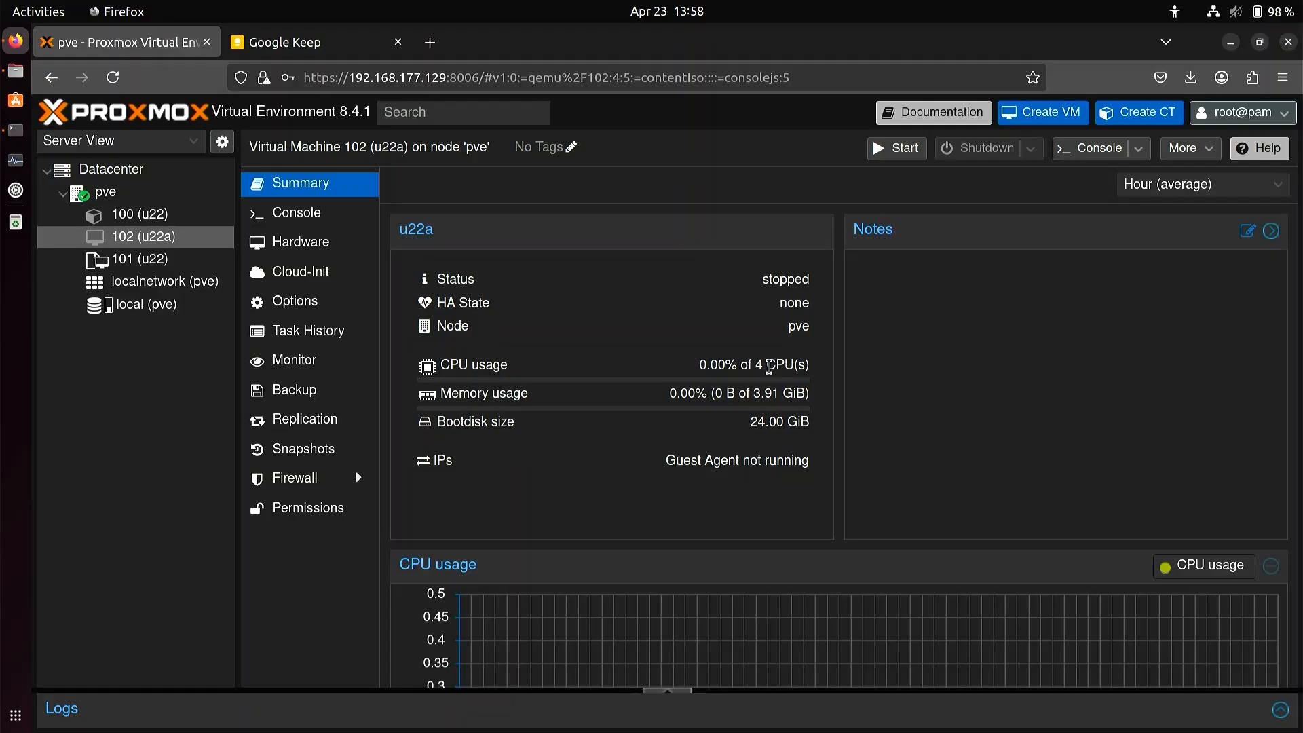
pyautogui.moveTo(696, 318)
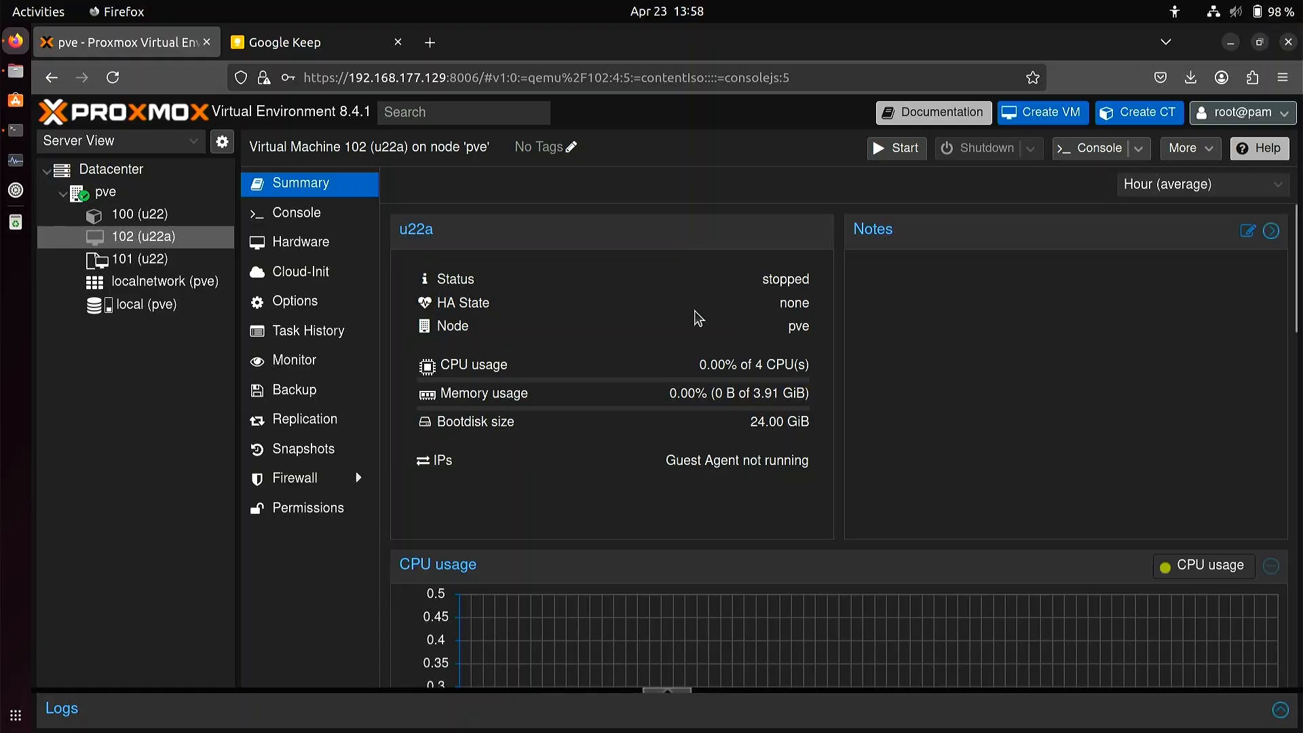
pyautogui.moveTo(557, 272)
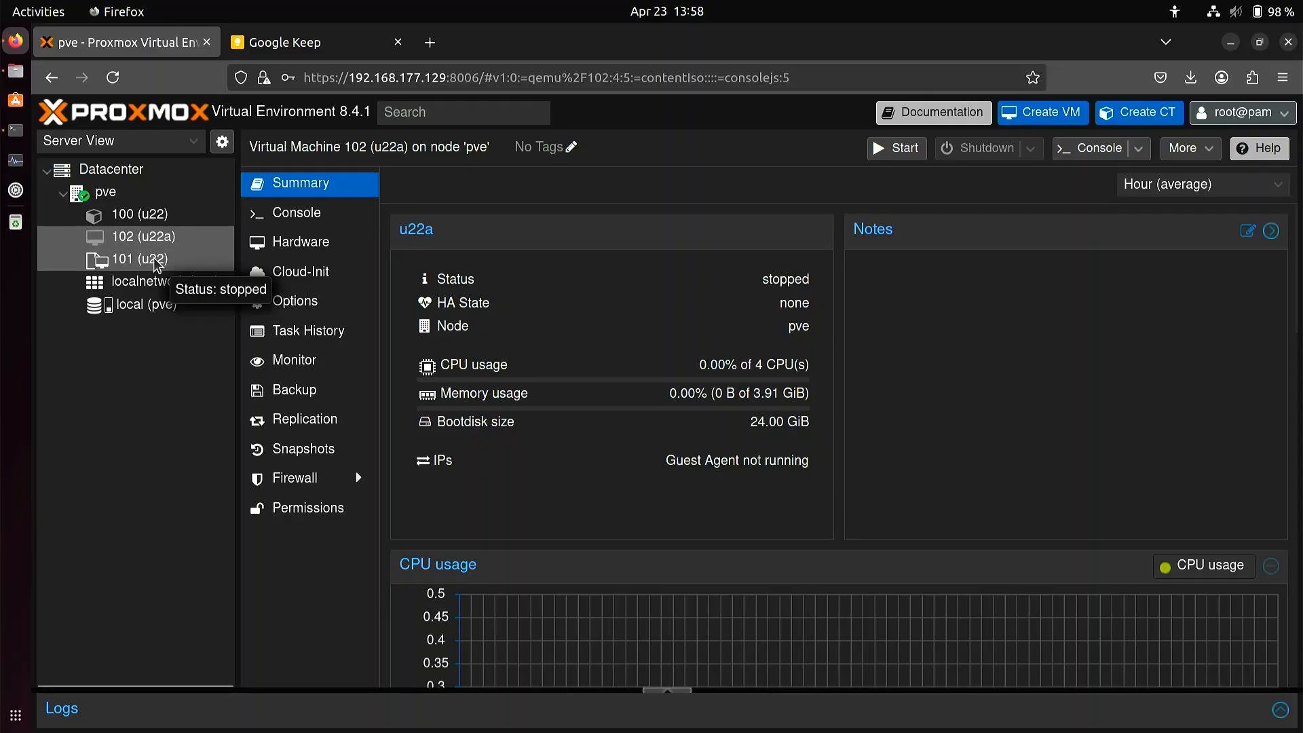
pyautogui.moveTo(752, 159)
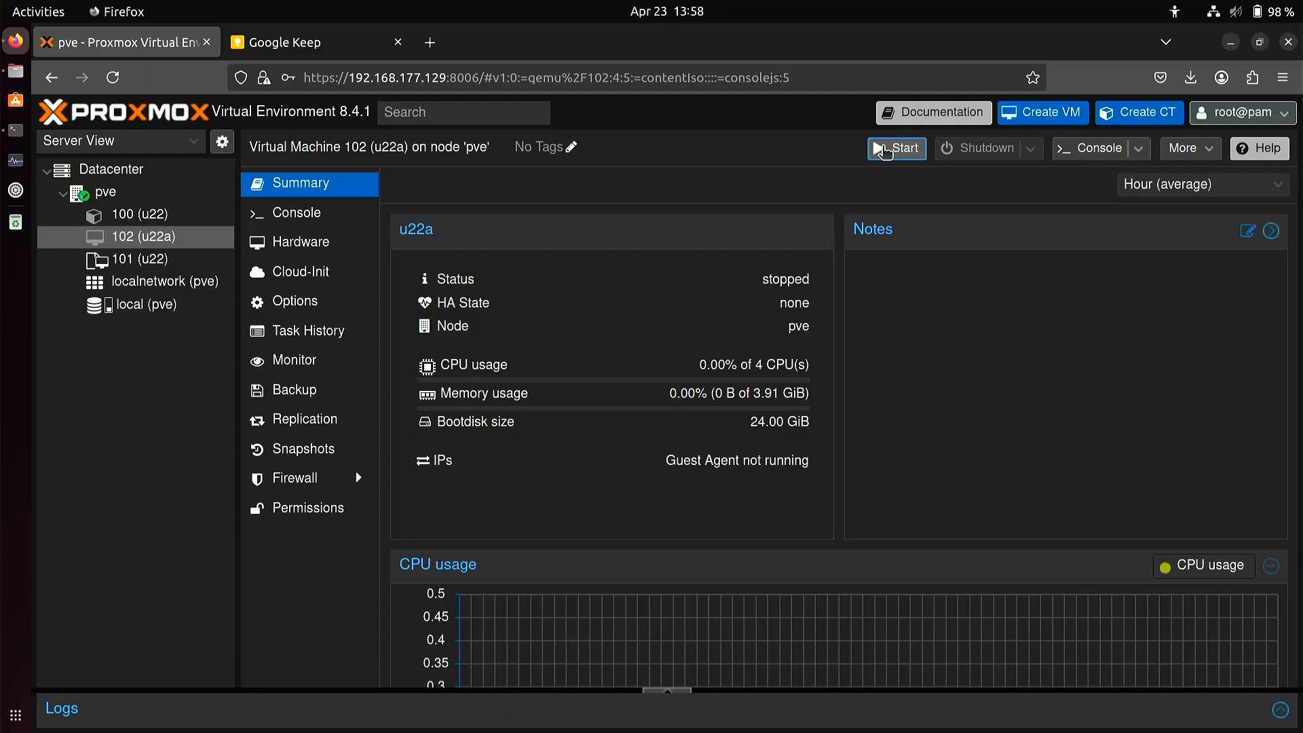
# - Start VM 102 (u22a) so it is running
pyautogui.click(896, 148)
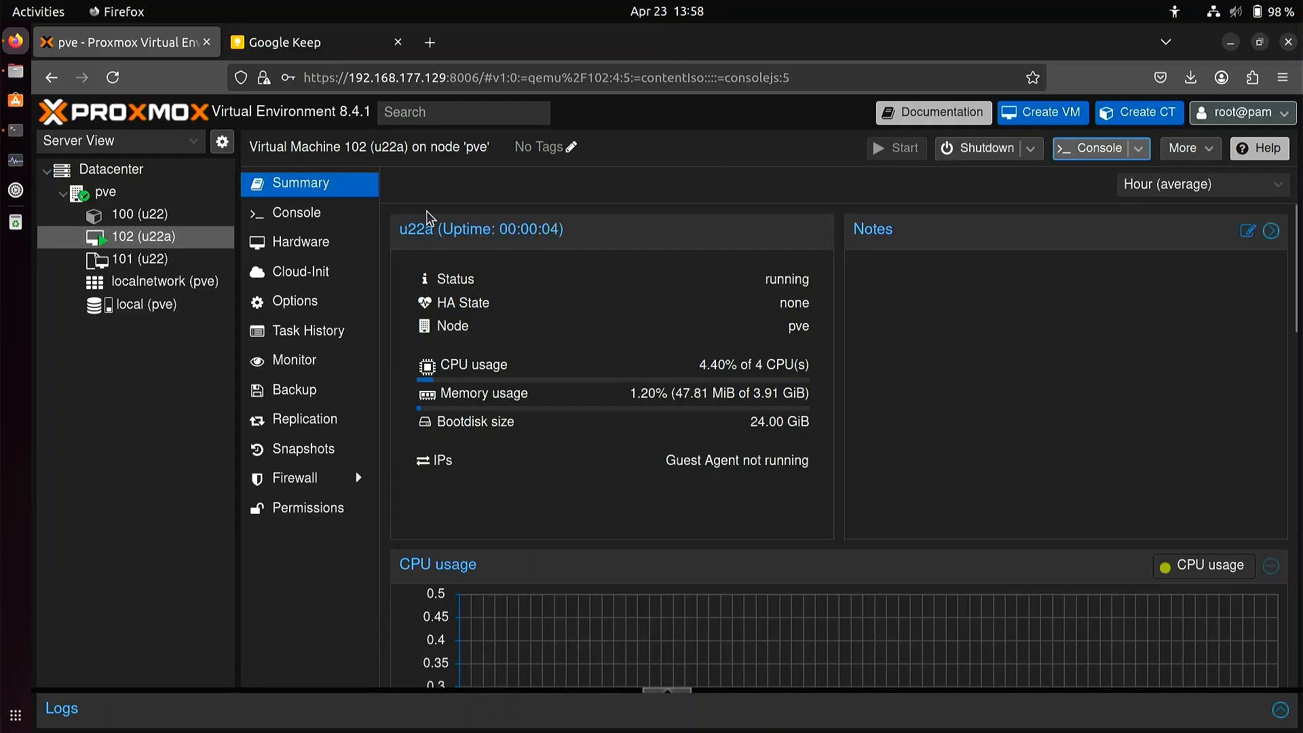
pyautogui.moveTo(160, 264)
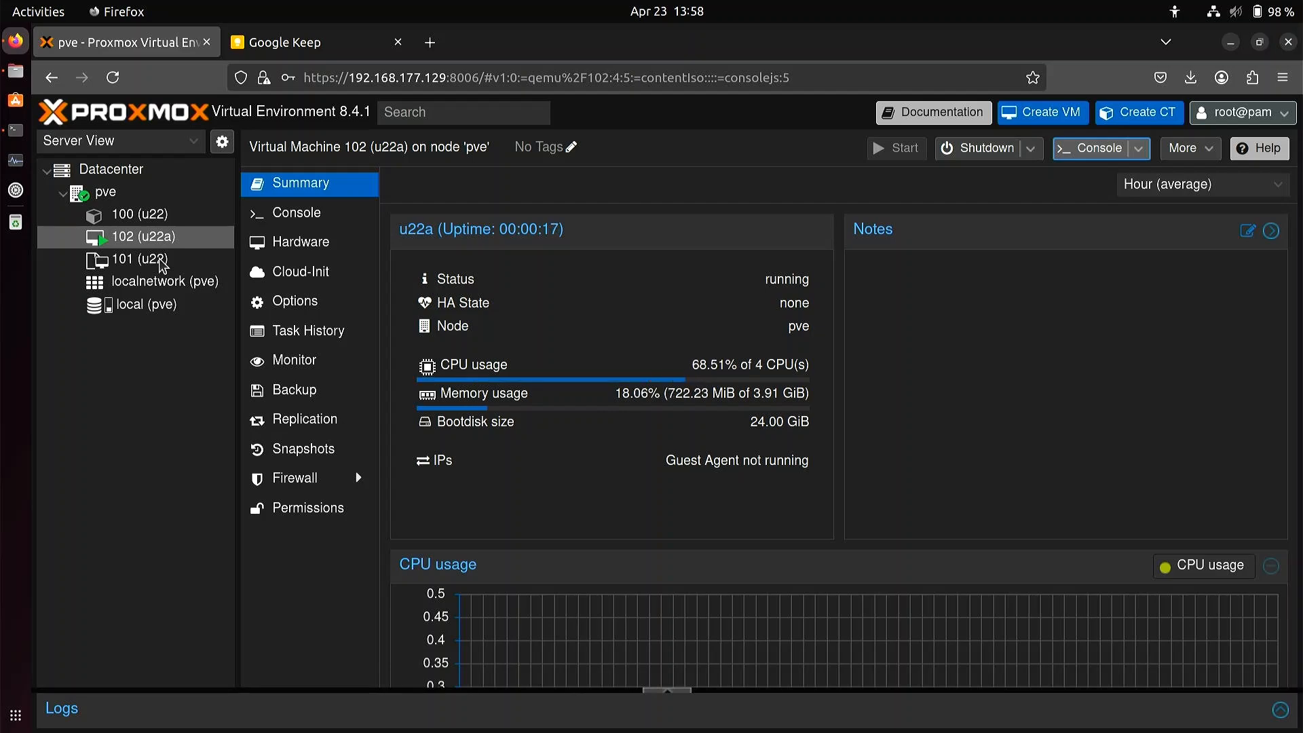
pyautogui.moveTo(144, 236)
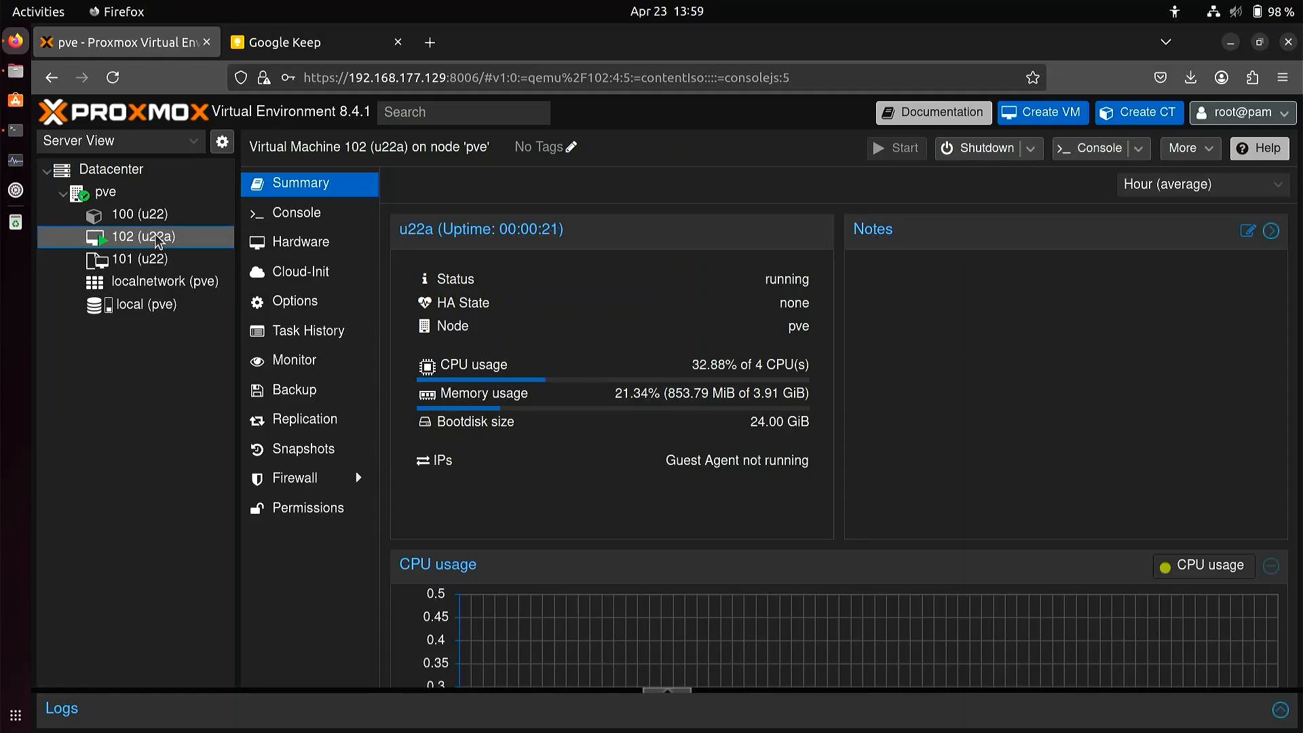
# - Browse VM 102's action menus and show its console choices (noVNC, SPICE, xterm.js)
pyautogui.rightClick(152, 237)
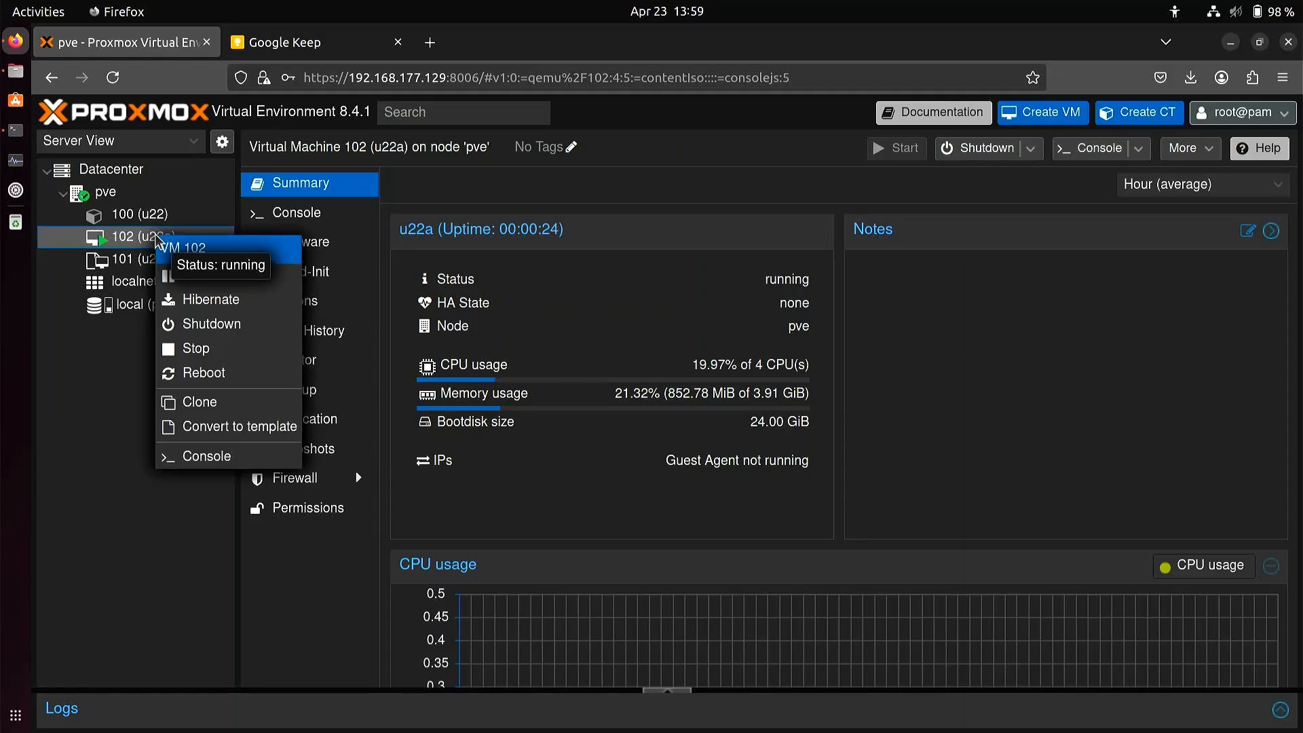
pyautogui.click(133, 246)
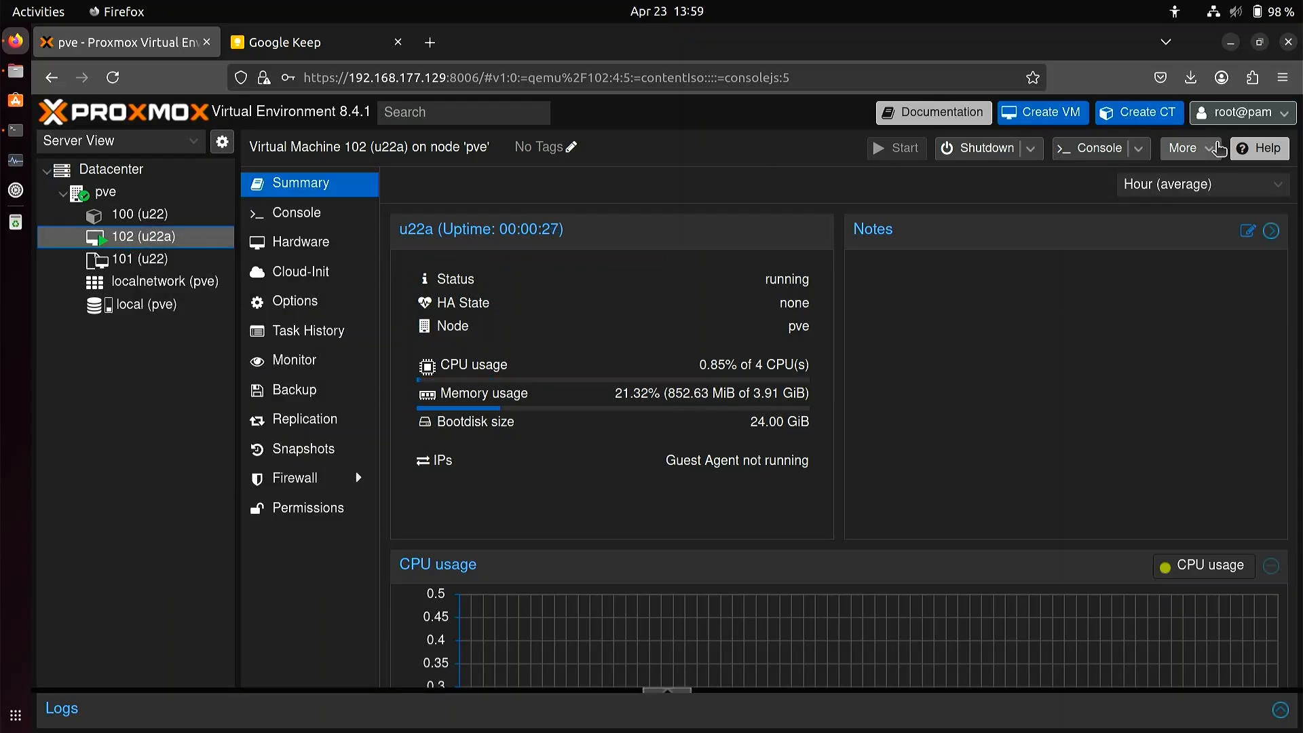
pyautogui.click(1185, 148)
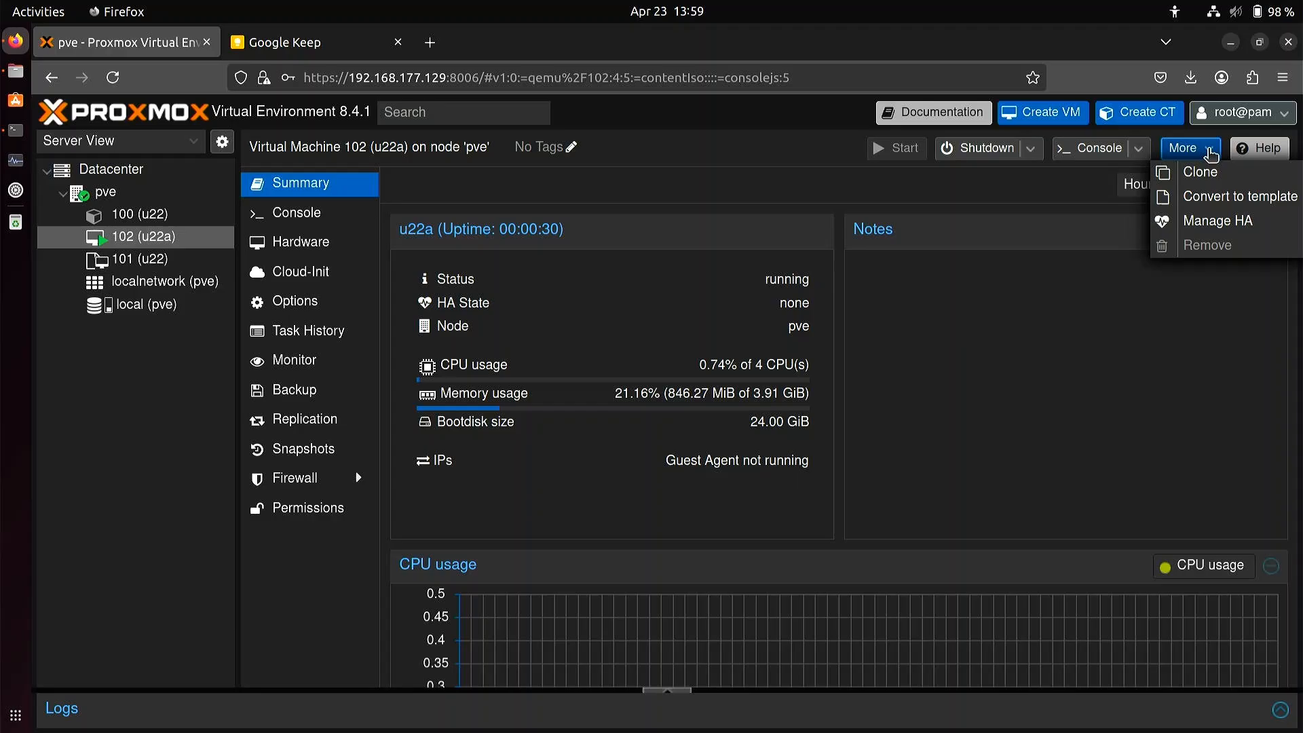
pyautogui.click(1140, 148)
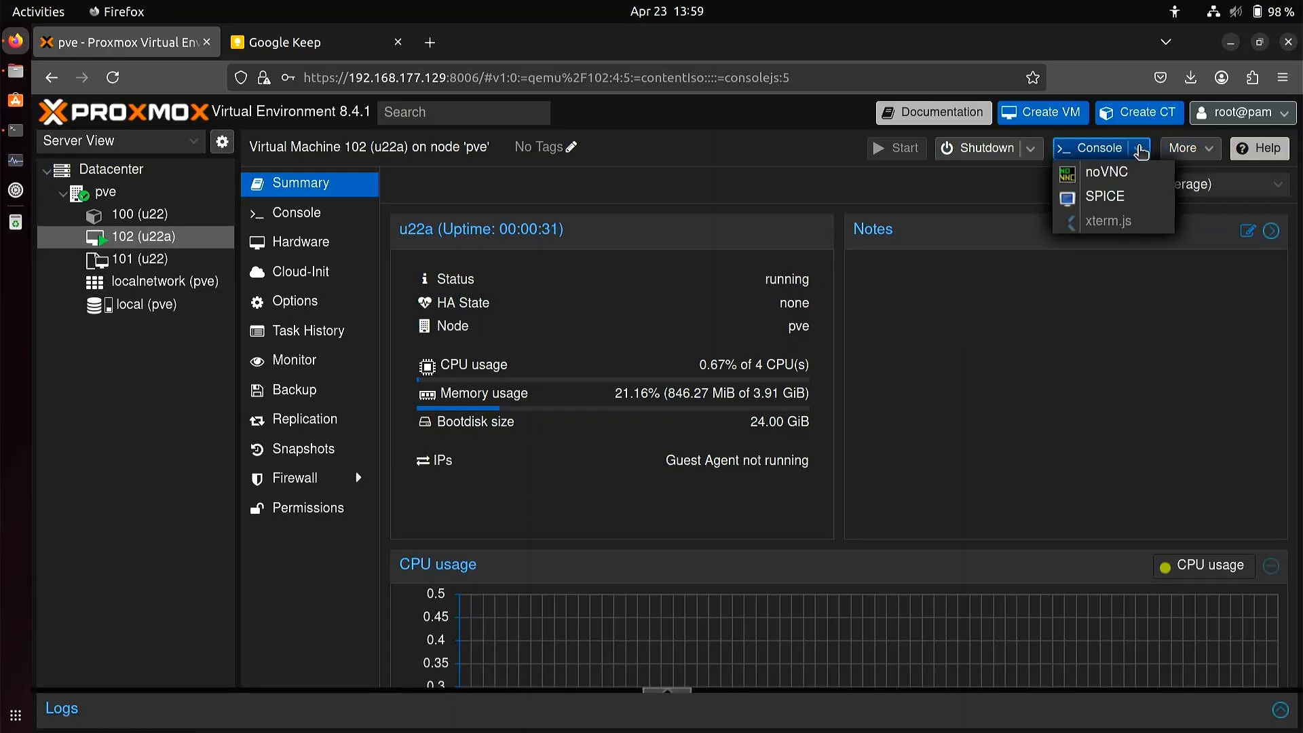